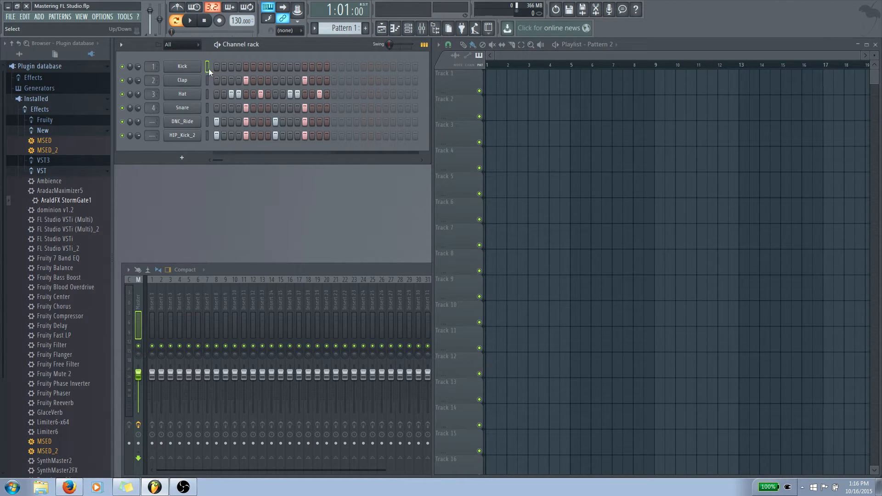
mouse_move(209, 85)
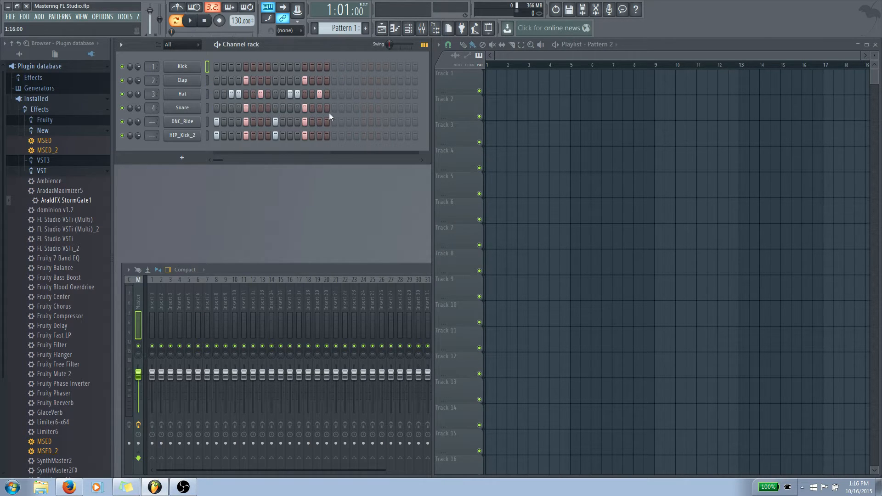
mouse_move(220, 162)
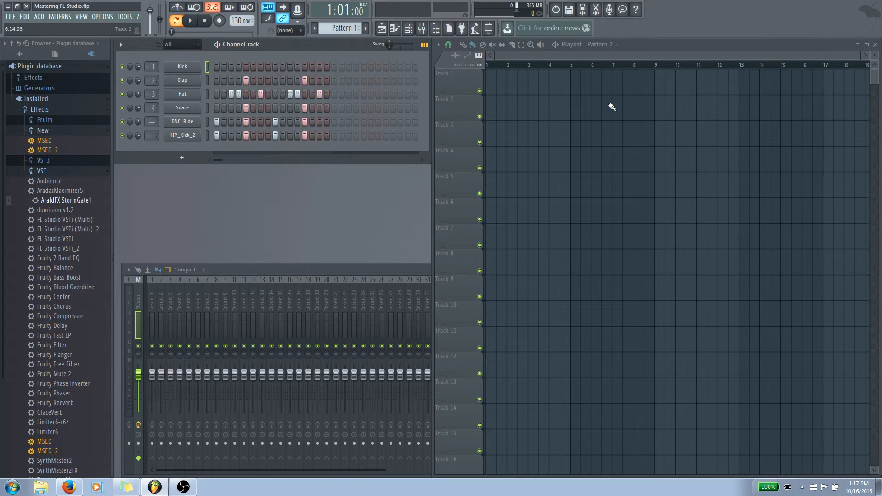
mouse_move(841, 142)
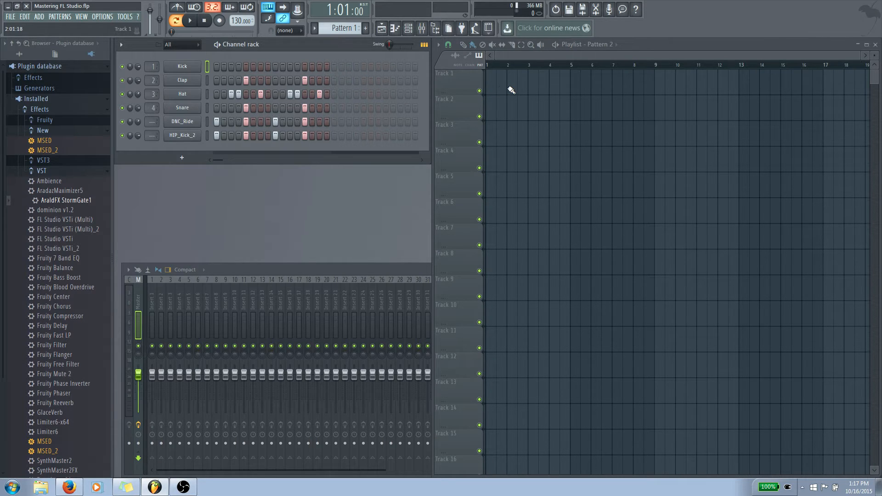
Step: Paint the drum pattern clips along Track 1 across the first twelve bars
click(473, 45)
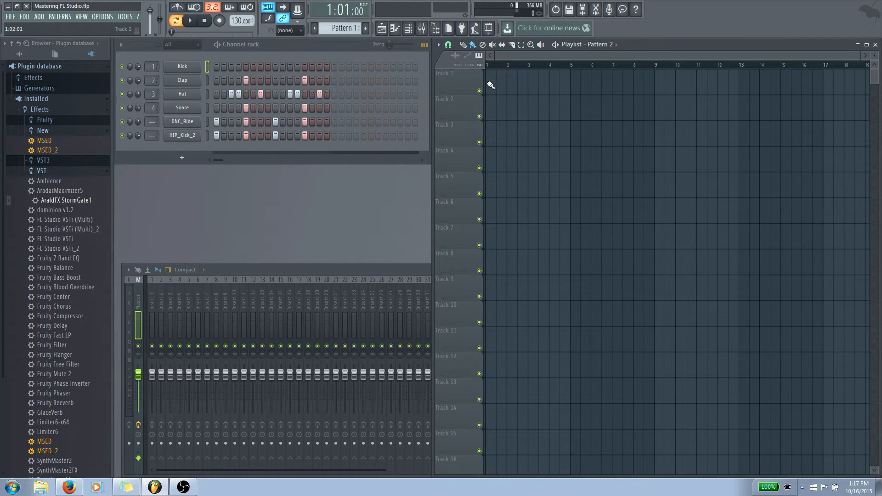
drag(493, 72, 647, 72)
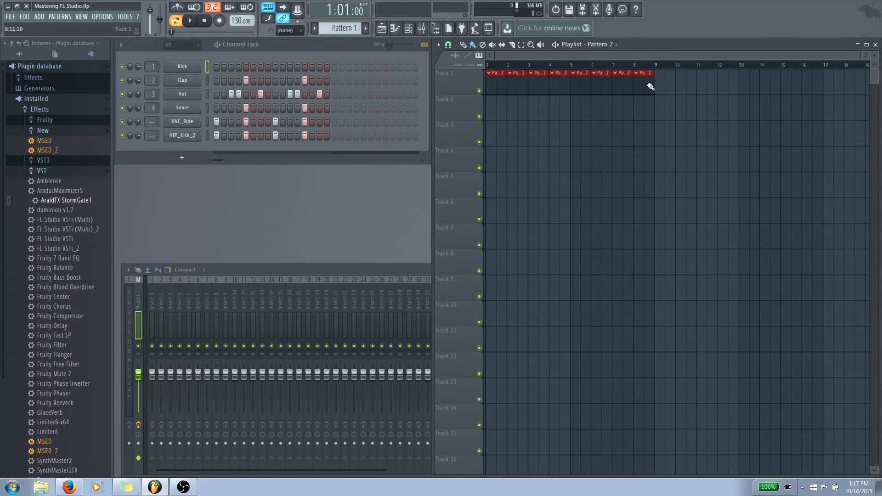
click(663, 73)
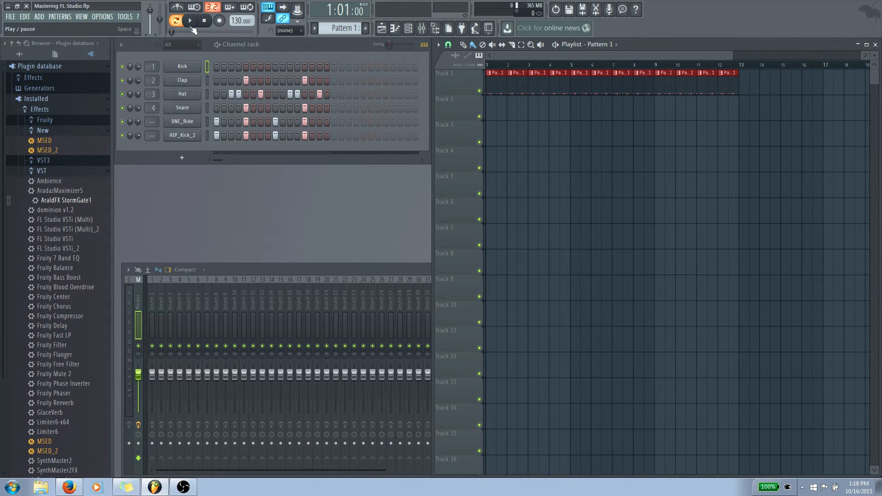
Step: Play and stop the twelve-bar drum loop, then switch playback to Song mode
click(176, 21)
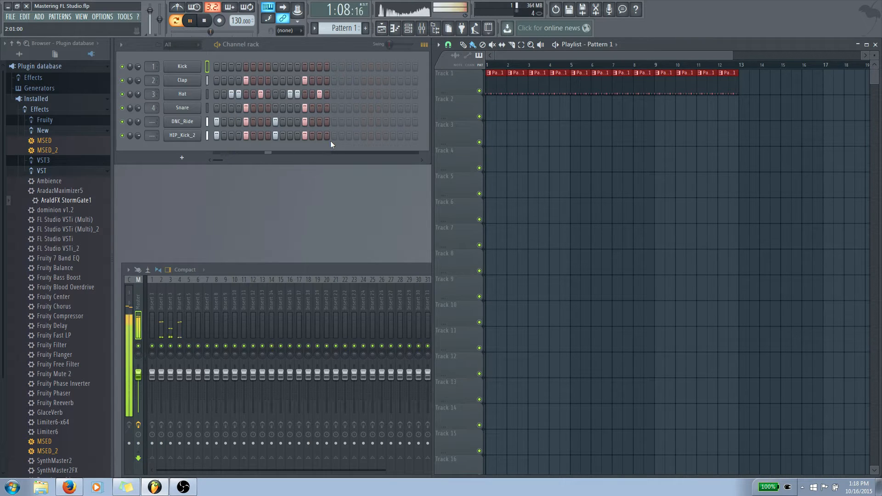
click(191, 21)
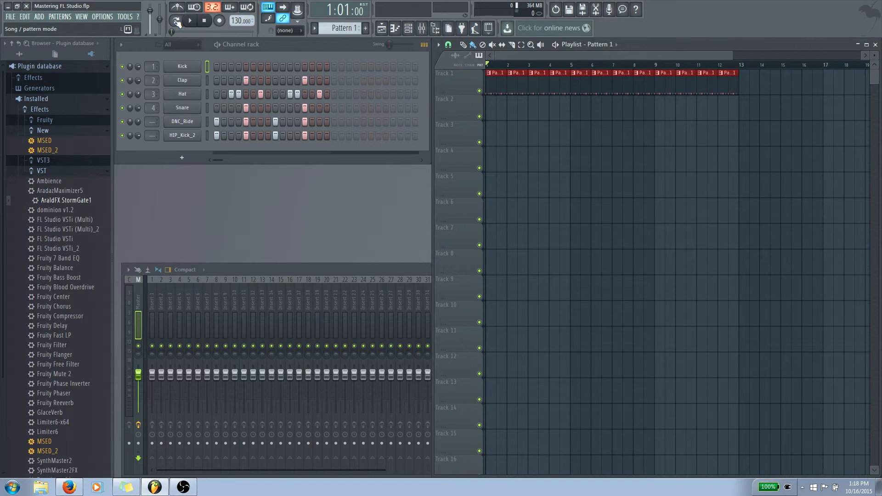
click(189, 21)
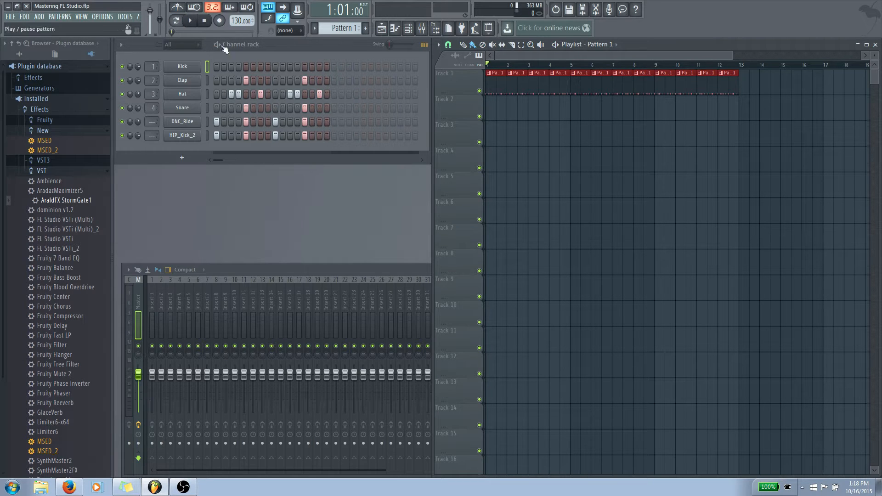
click(190, 22)
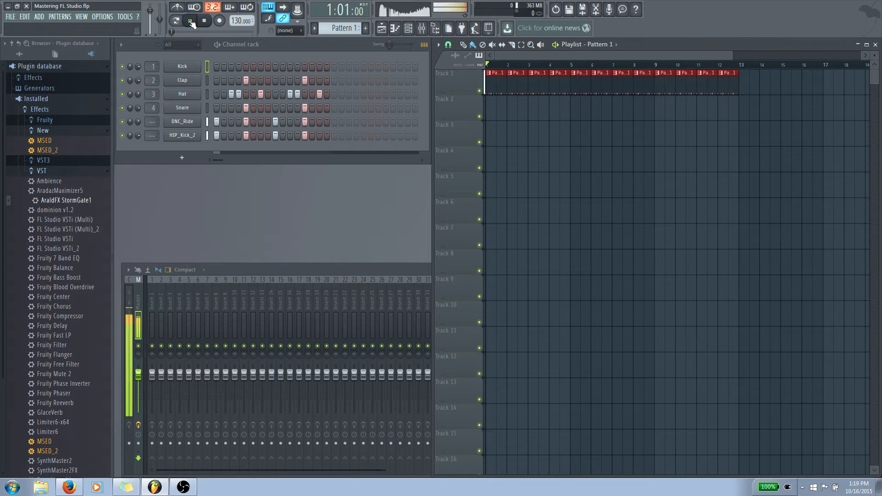
click(191, 21)
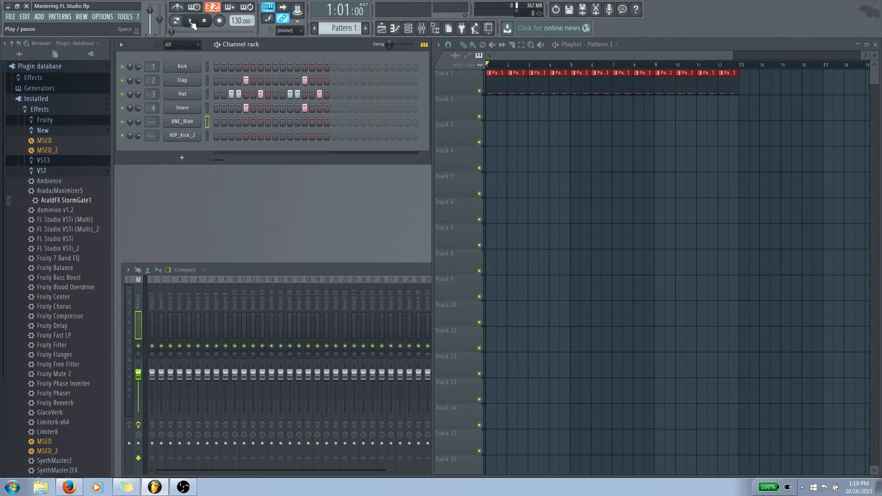
Step: Play the drum pattern on its own in Pattern mode, then stop it
click(177, 20)
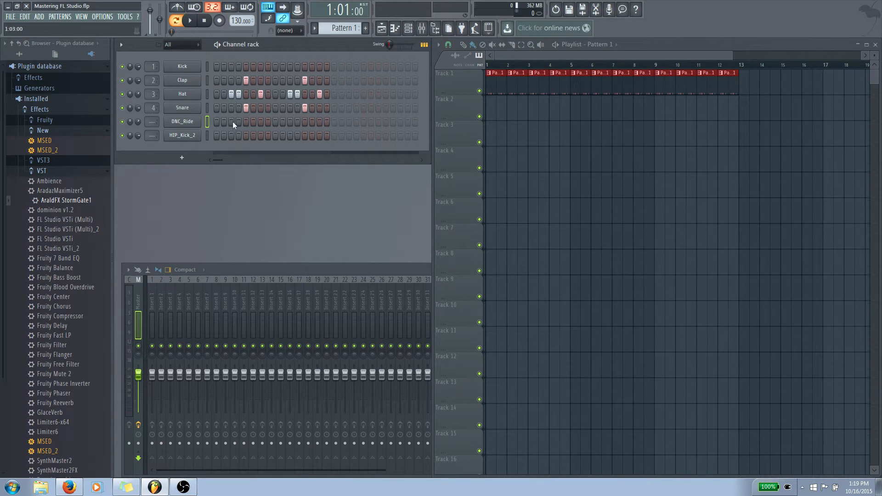
mouse_move(217, 163)
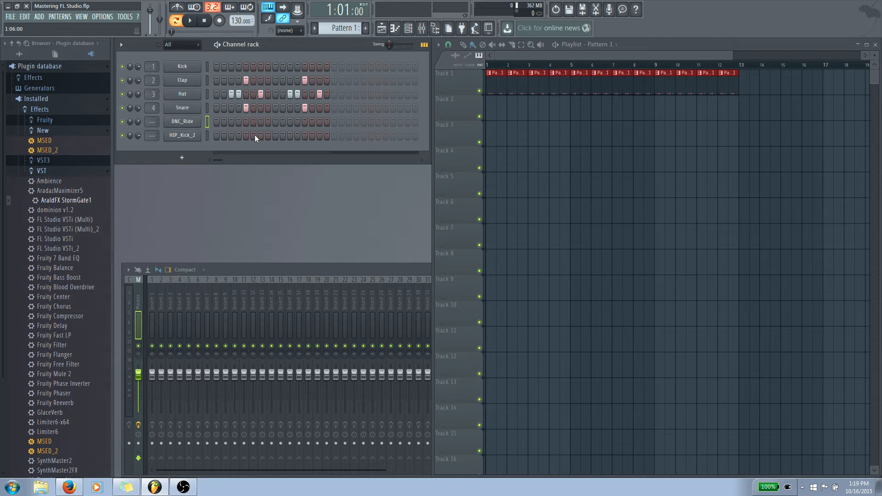
click(191, 22)
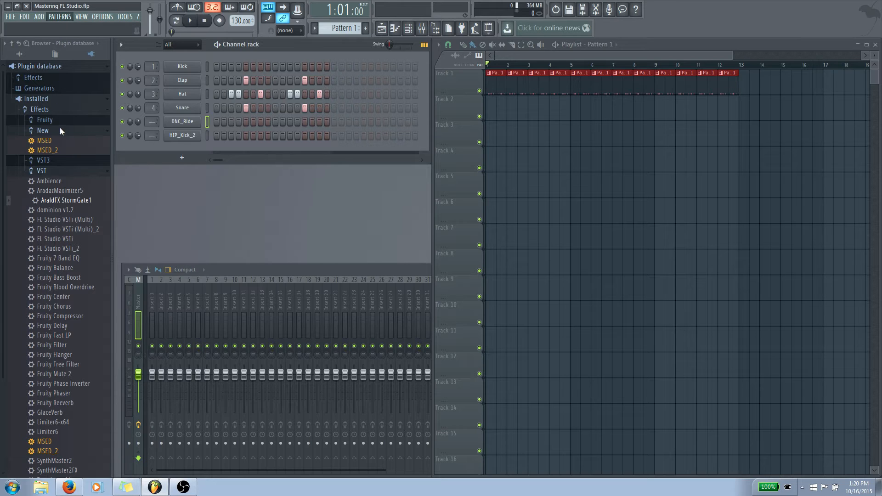
mouse_move(67, 36)
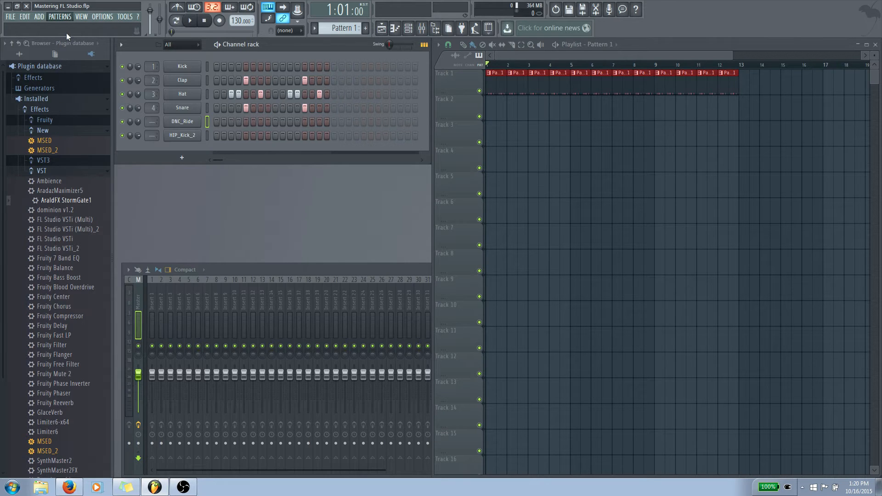
mouse_move(125, 81)
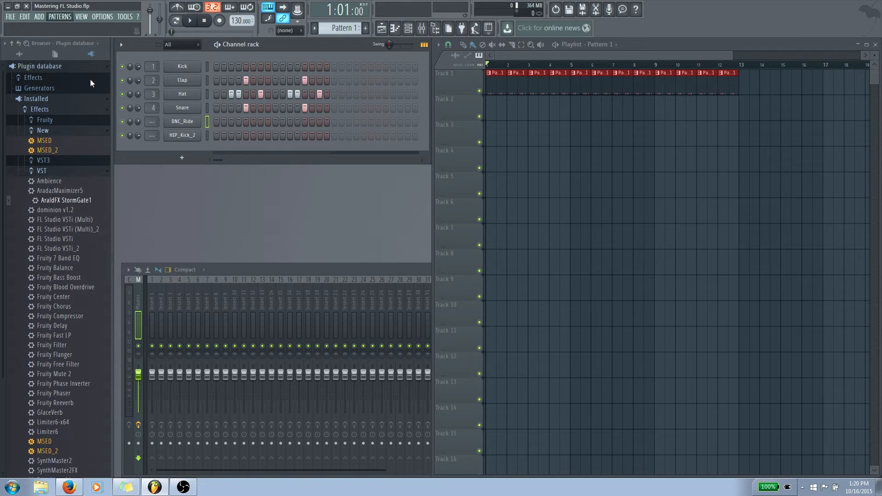
mouse_move(92, 83)
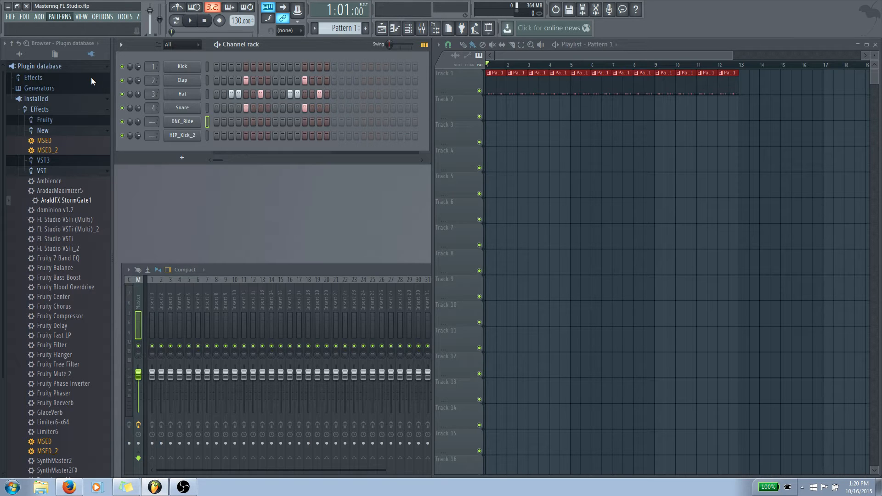
mouse_move(101, 82)
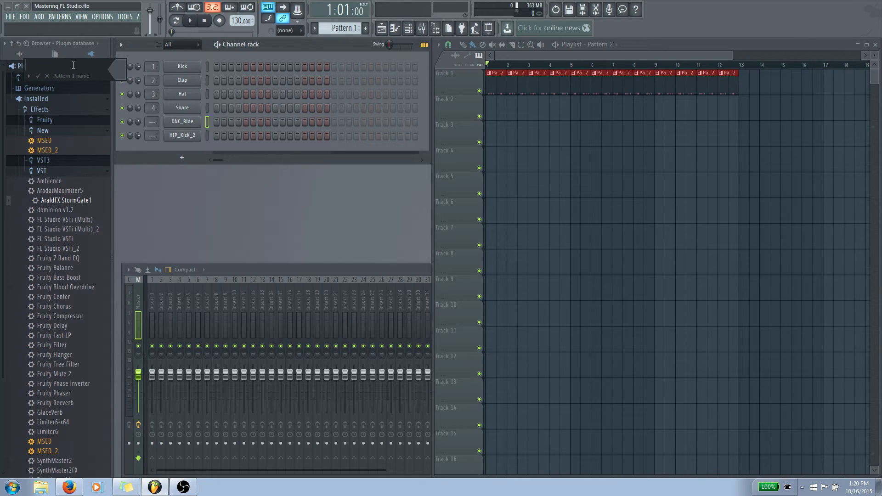
Step: Confirm the new pattern's name as 'kick'
click(56, 66)
text(kick)
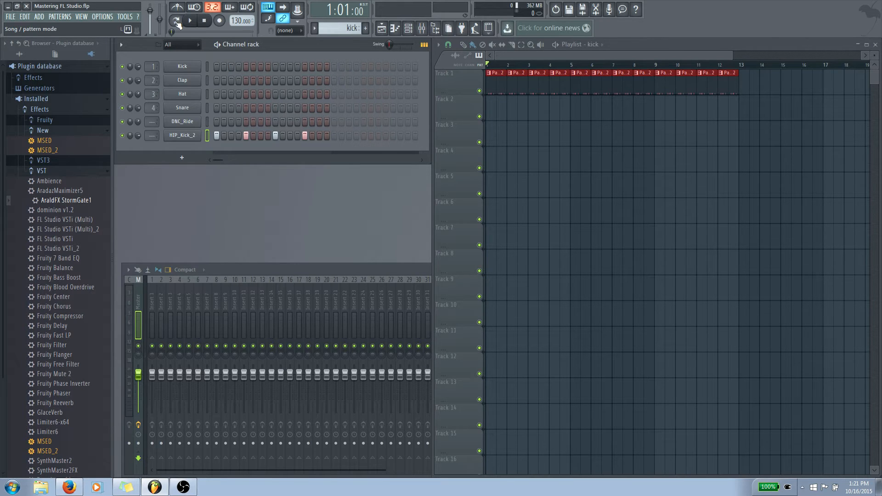
Step: Audition the kick pattern alone, then play and stop the full song arrangement
click(176, 21)
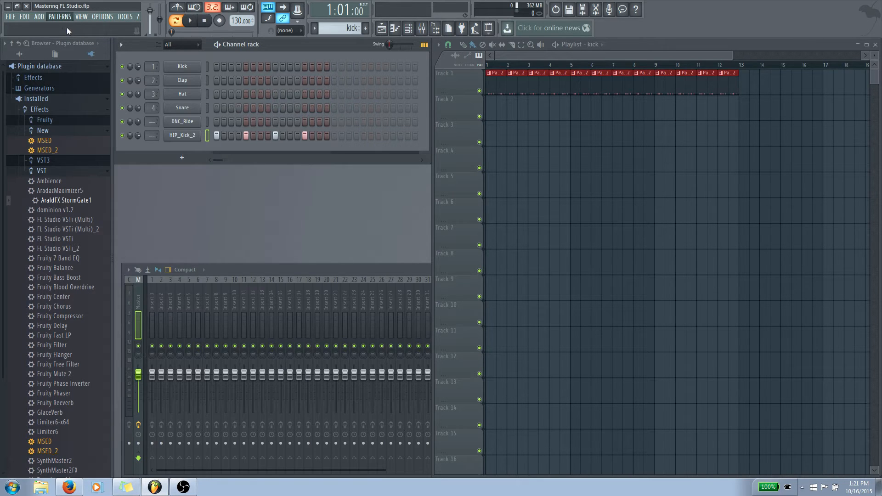
mouse_move(104, 47)
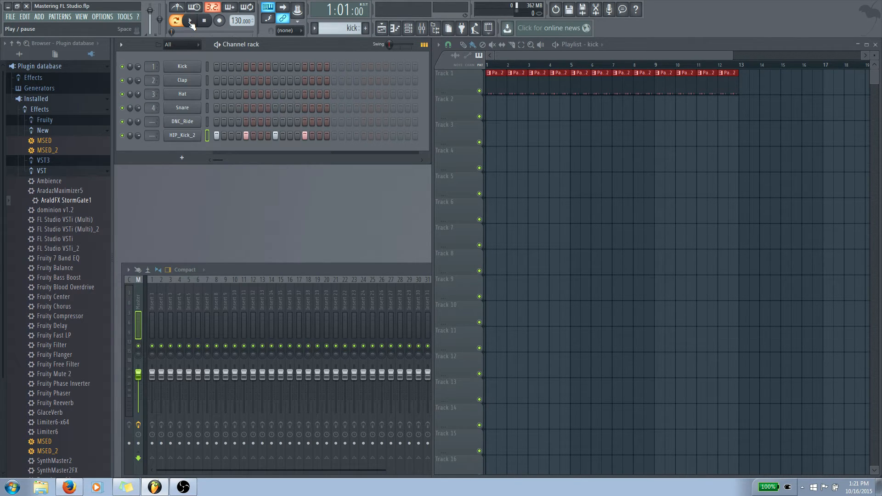
click(176, 22)
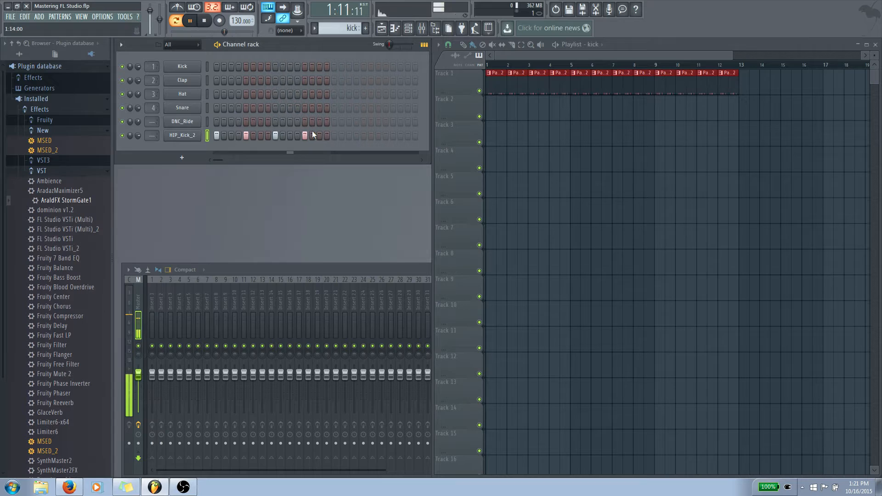
click(191, 22)
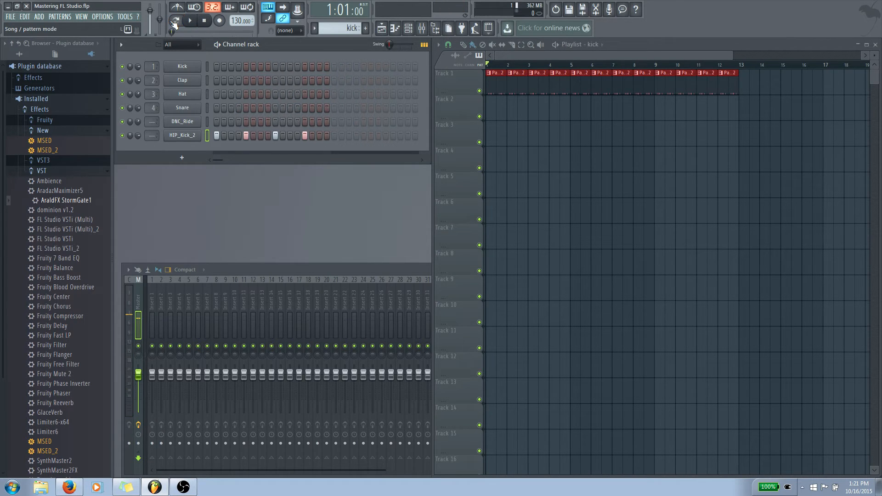
click(189, 21)
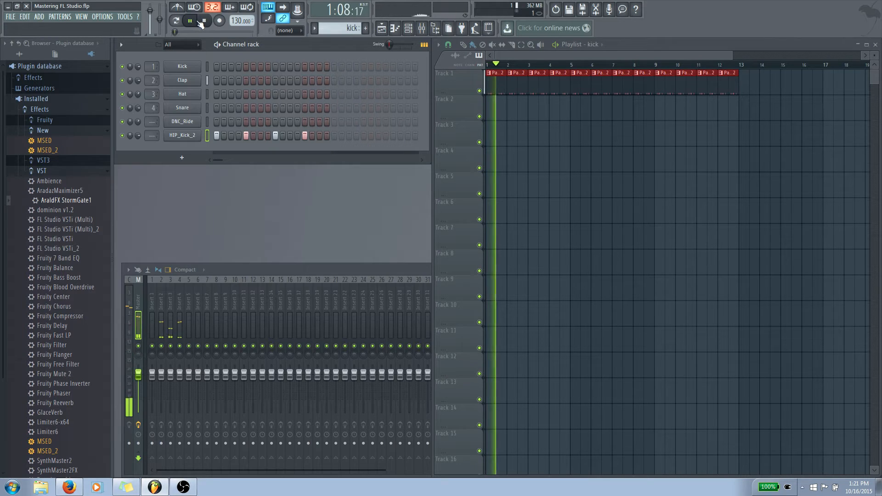
click(190, 21)
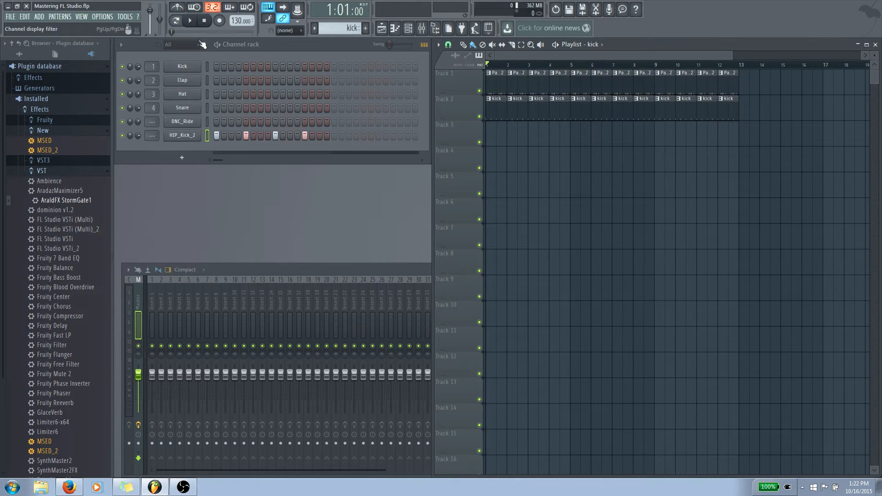
mouse_move(190, 21)
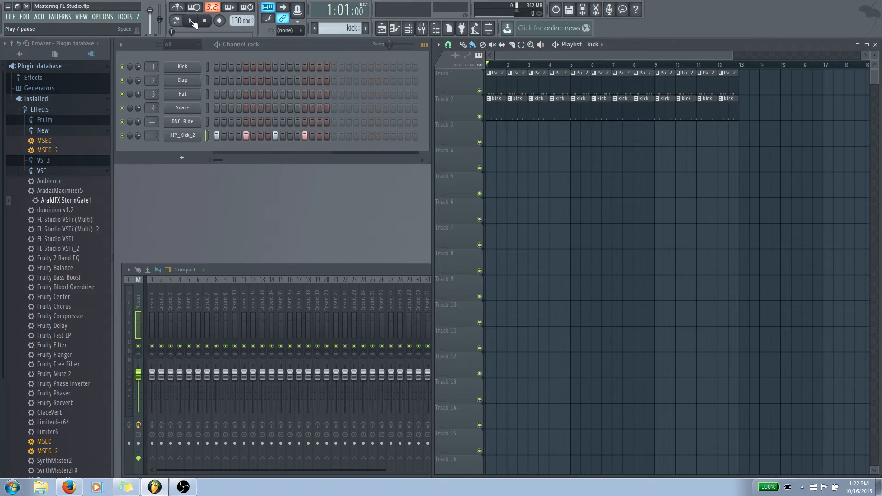
Step: Play the arrangement with the new kick track, audition the patterns alone, then return to Song mode
click(189, 21)
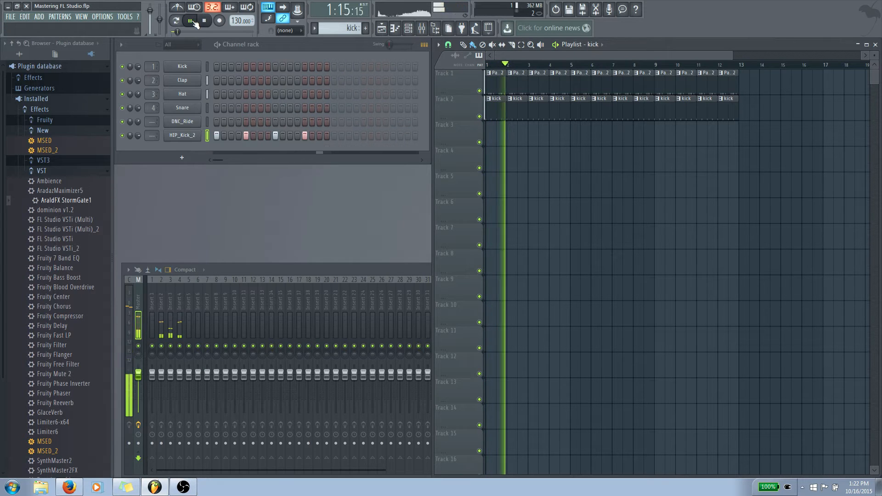
click(203, 21)
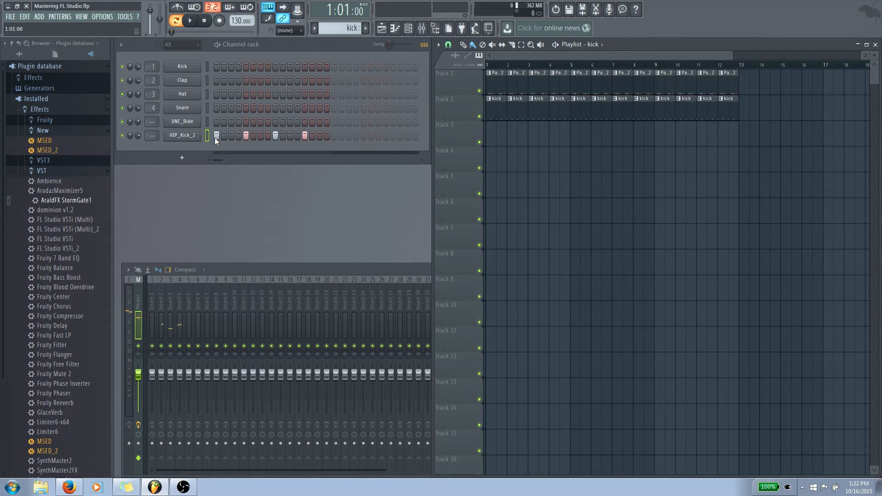
click(191, 21)
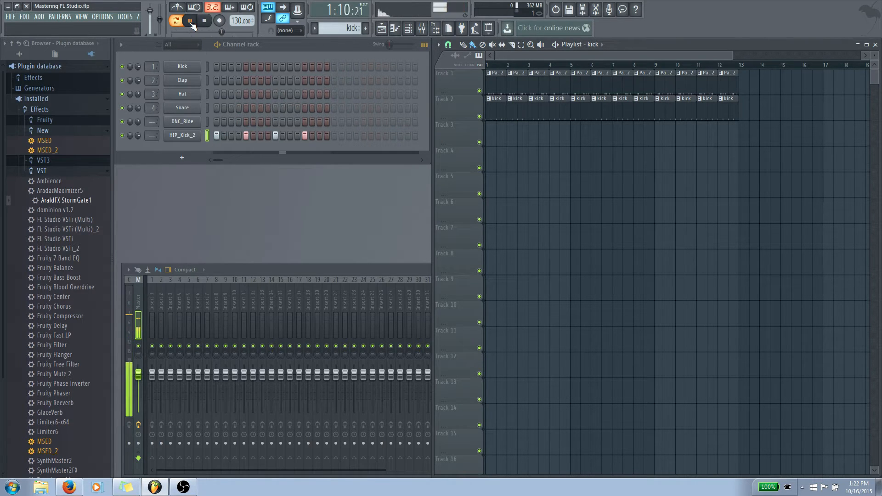
click(192, 21)
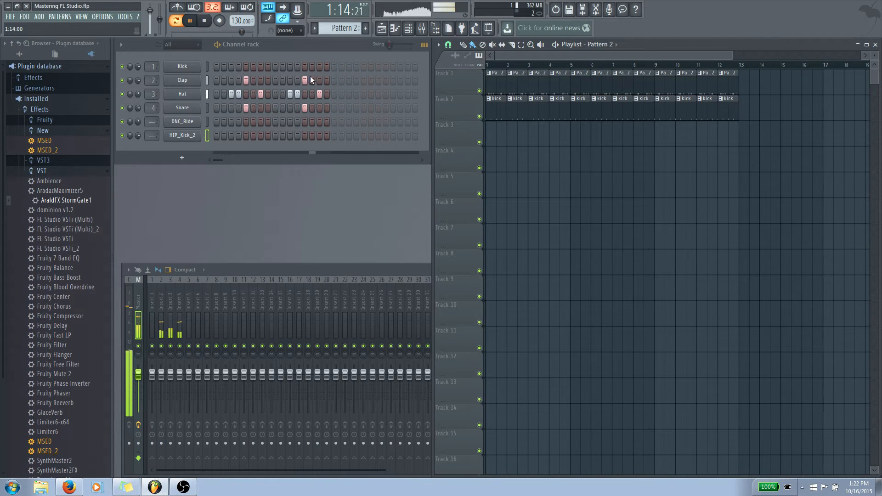
click(176, 21)
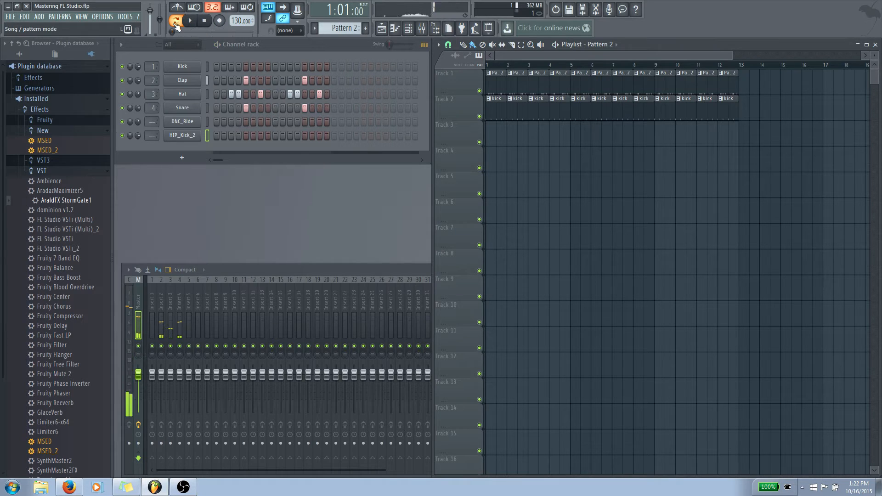
click(190, 21)
text(kick)
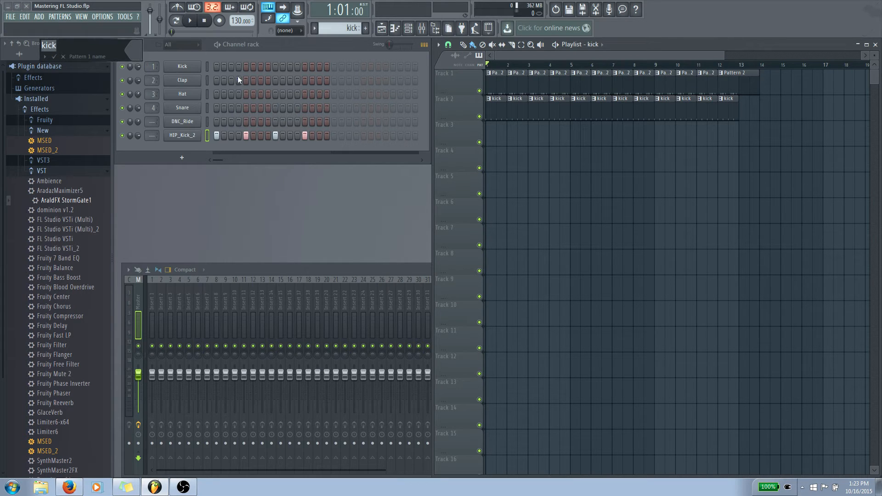
Step: Confirm the kick pattern's name and delete the stray kick clip on Track 4
click(135, 51)
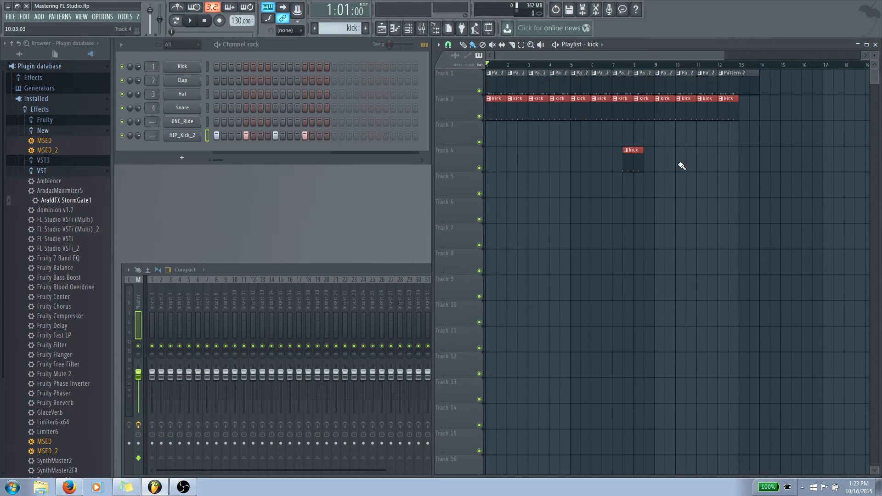
right_click(632, 155)
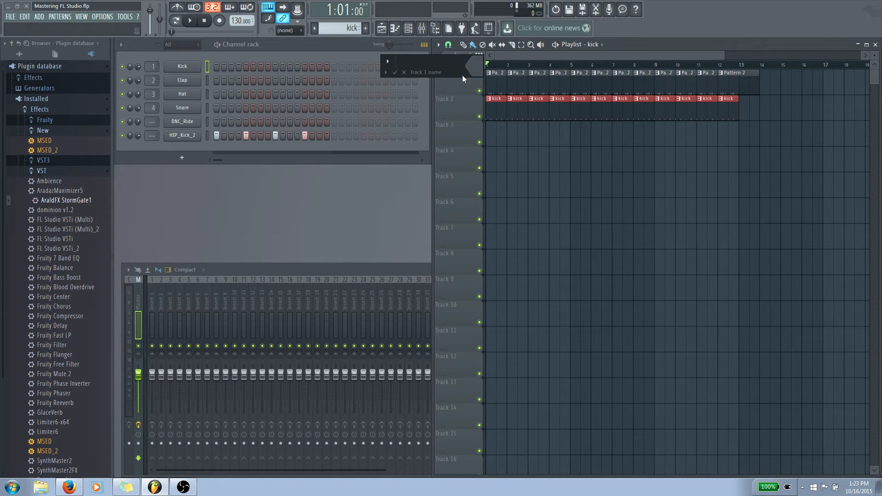
Step: Rename Track 1 to 'other drums'
text(other drums)
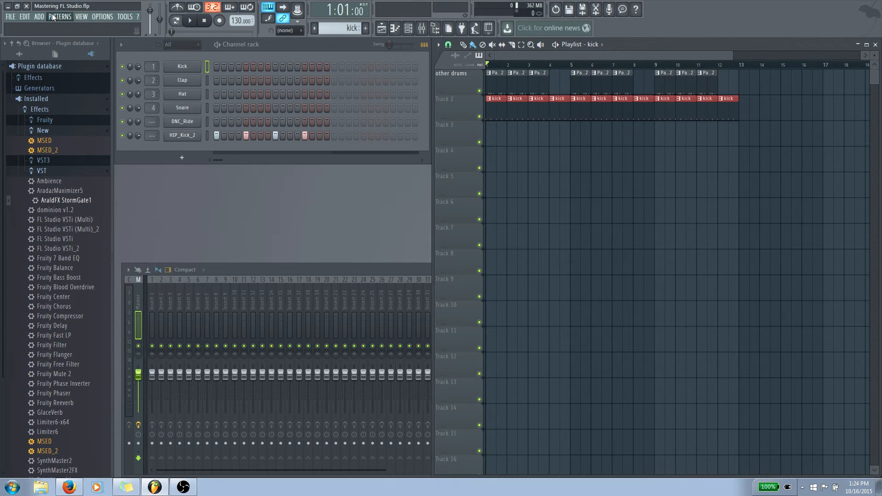
mouse_move(73, 40)
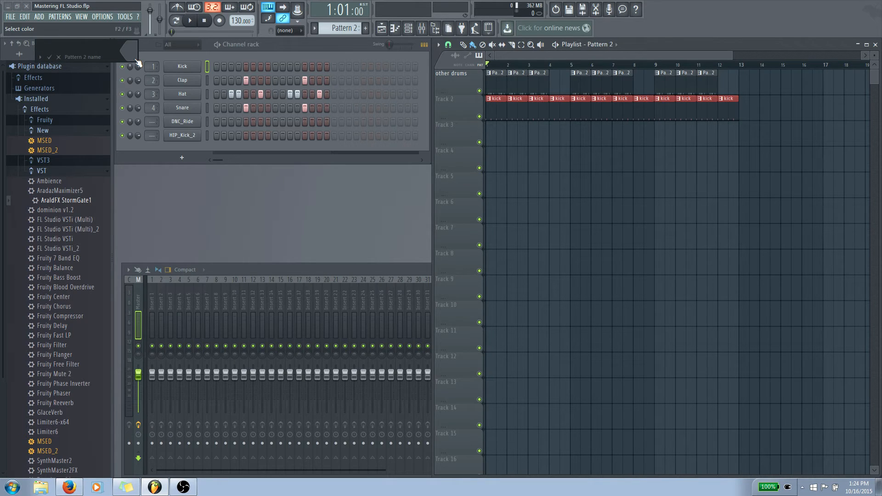
Step: Rename Pattern 2 to 'hat and snare'
text(hat)
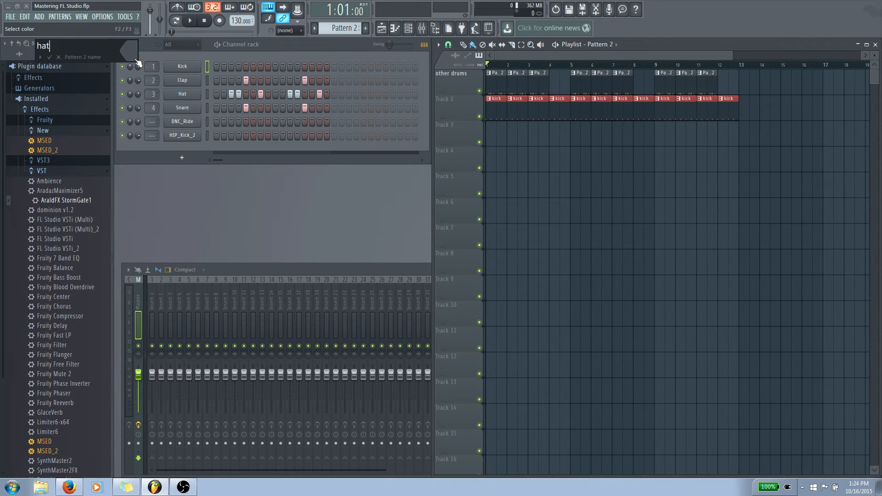
text(and snare)
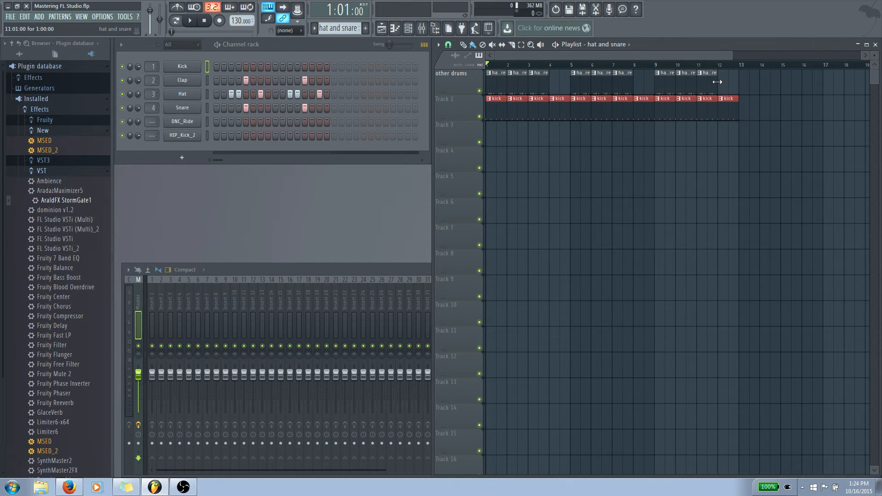
mouse_move(711, 81)
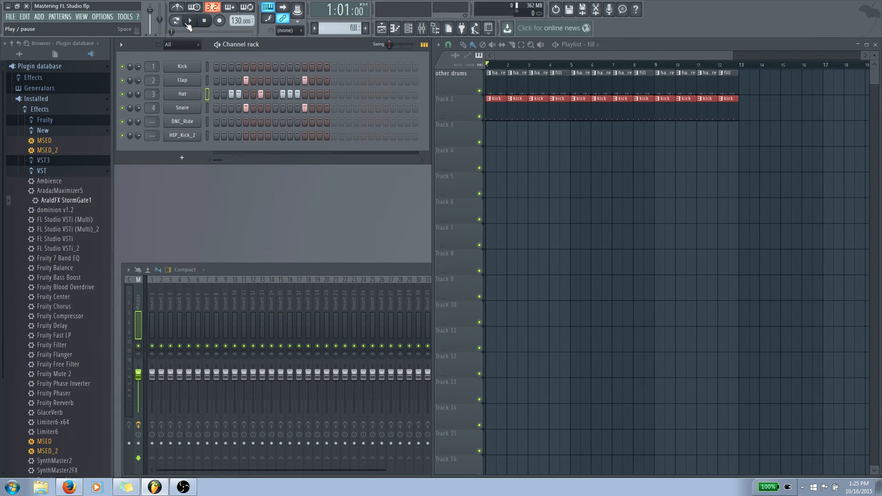
Step: Play the arrangement with the fill pattern twice, stopping after each listen
click(191, 21)
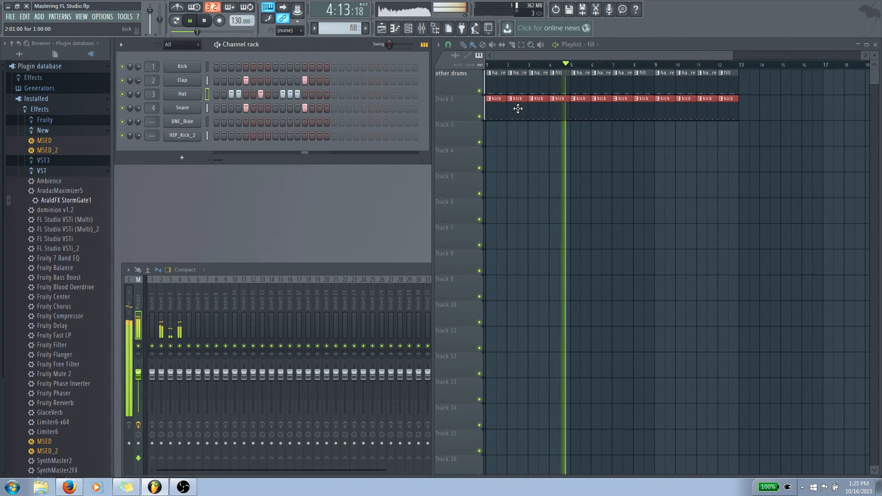
click(189, 21)
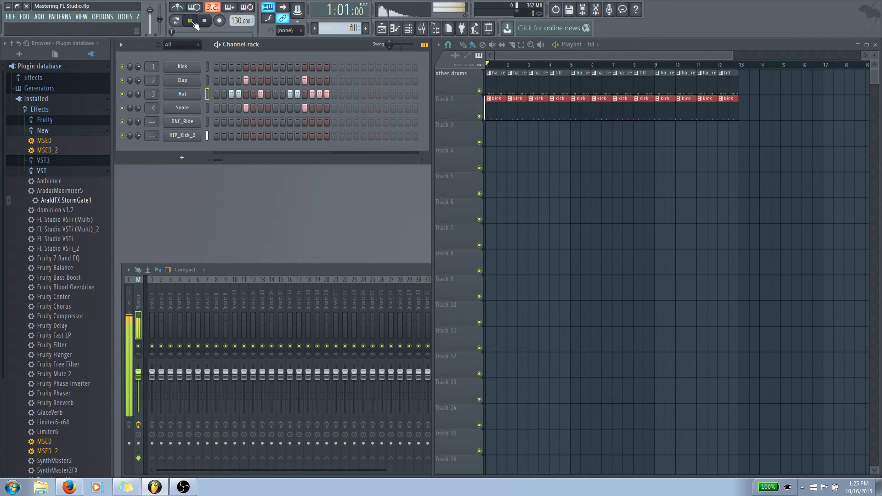
click(191, 21)
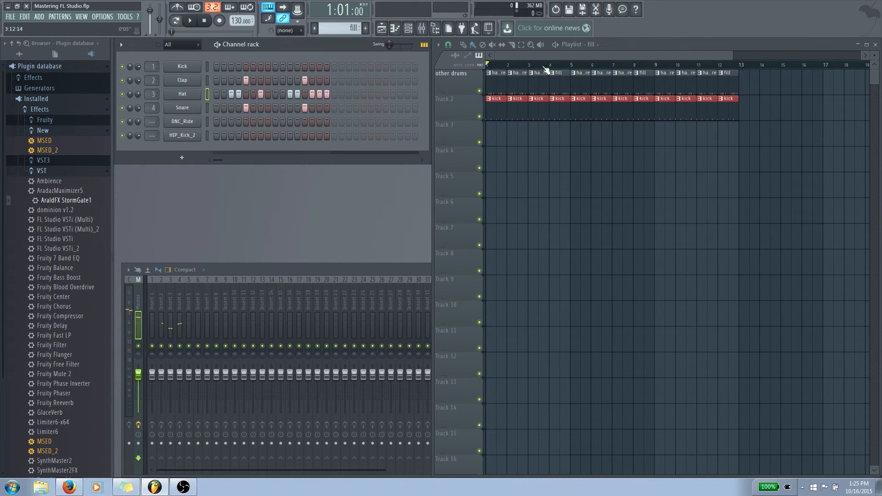
mouse_move(177, 21)
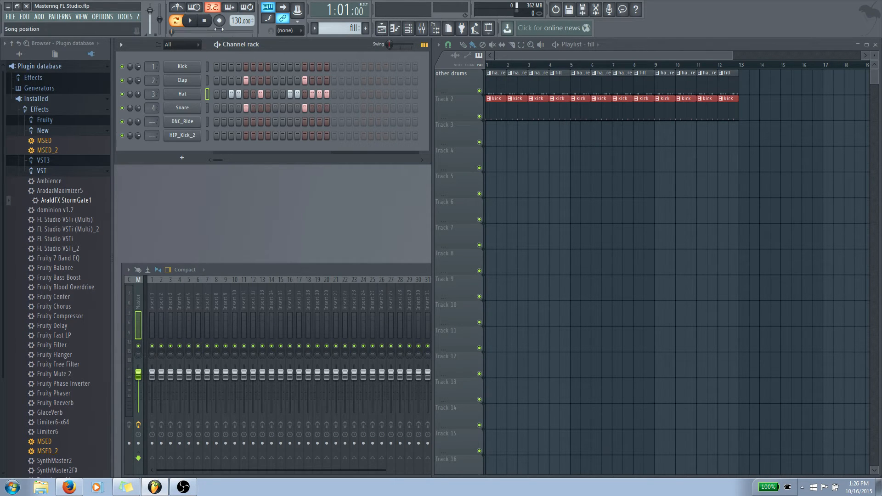
click(191, 20)
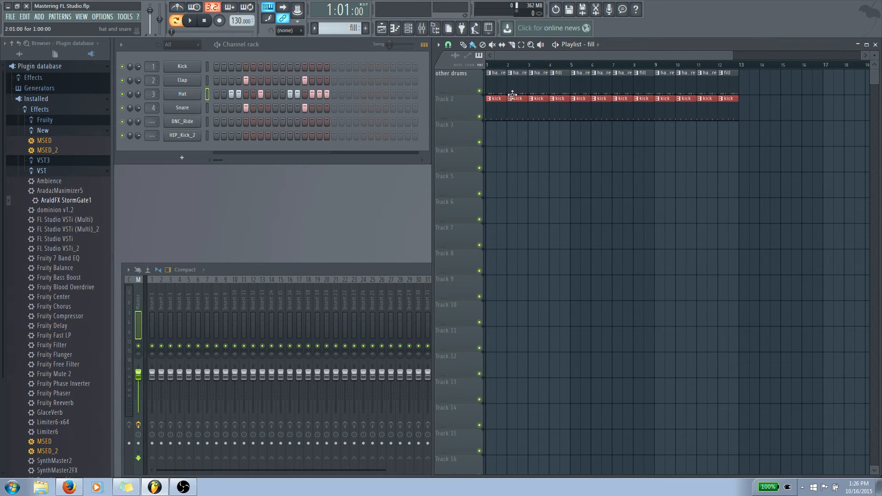
mouse_move(188, 60)
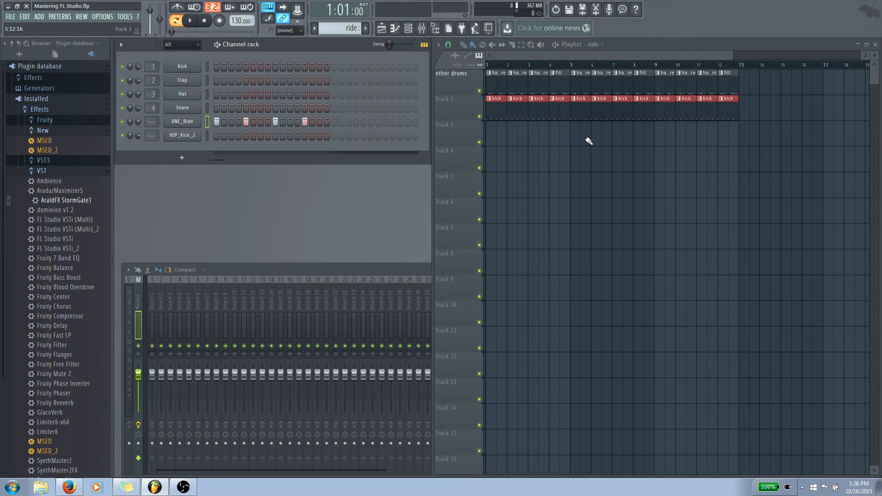
Step: Paint ride clips along Track 3 from bar 5 toward bar 12
drag(570, 124, 652, 124)
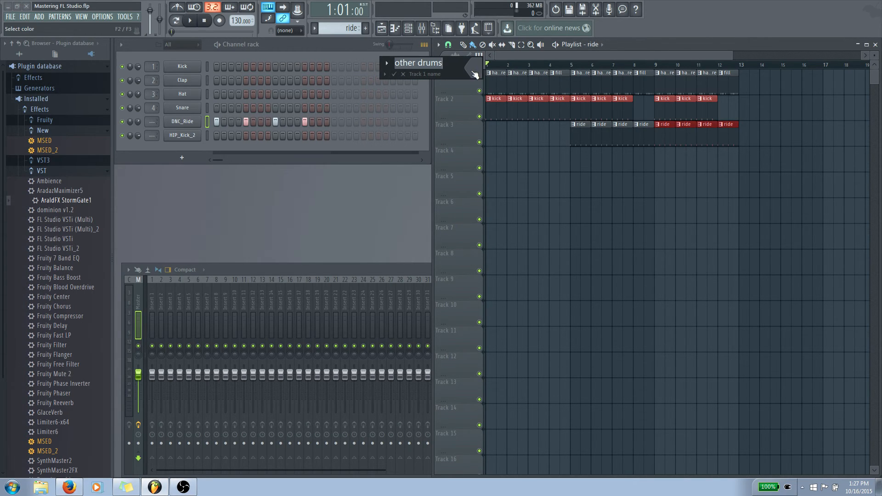
Step: Choose a colour for Track 1, the other drums track
click(480, 67)
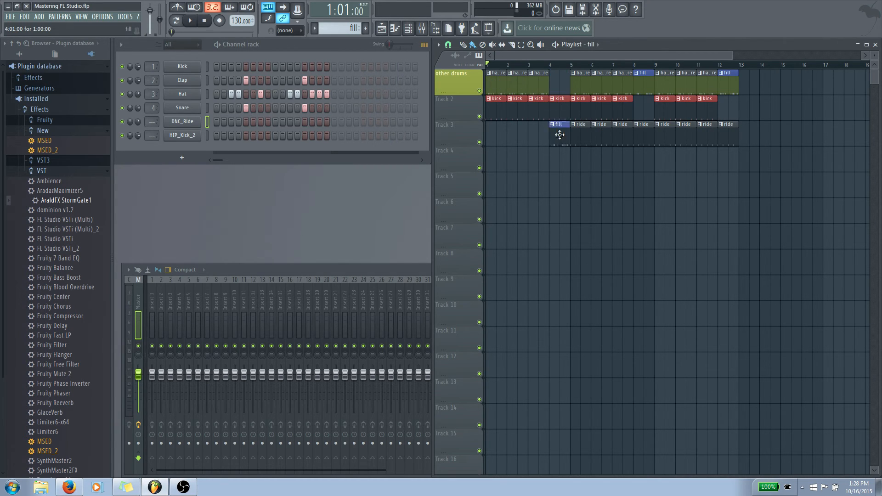
Step: Move the fill clip from the top track down onto Track 4
drag(557, 124, 557, 150)
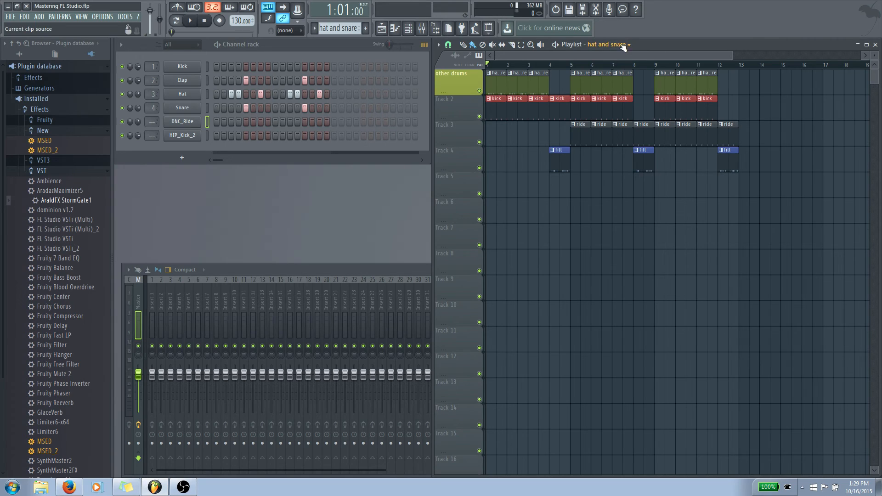
mouse_move(625, 47)
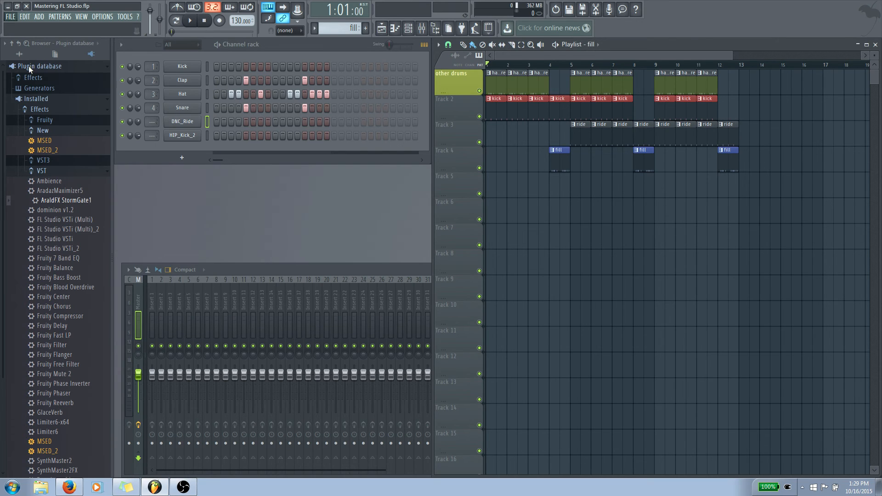
Step: Export as MP3 over the existing Mastering FL Studio_ex1.mp3 in draft bounces, confirming replacement
click(10, 17)
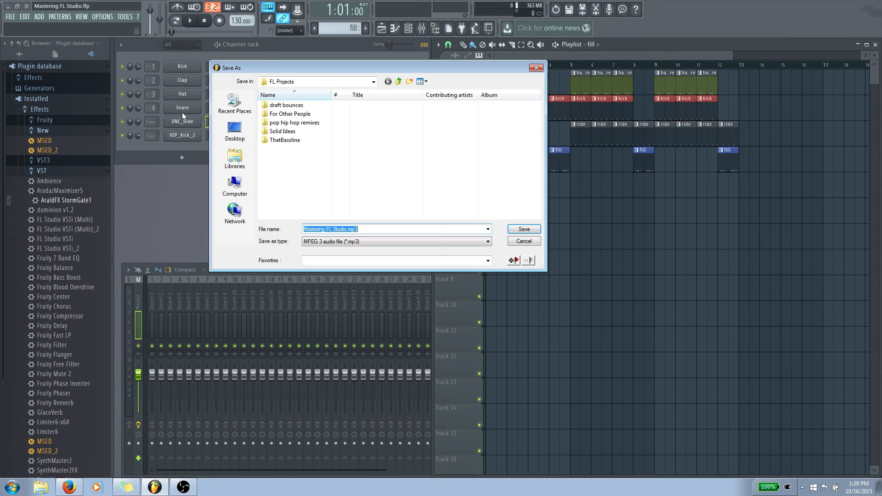
double_click(287, 105)
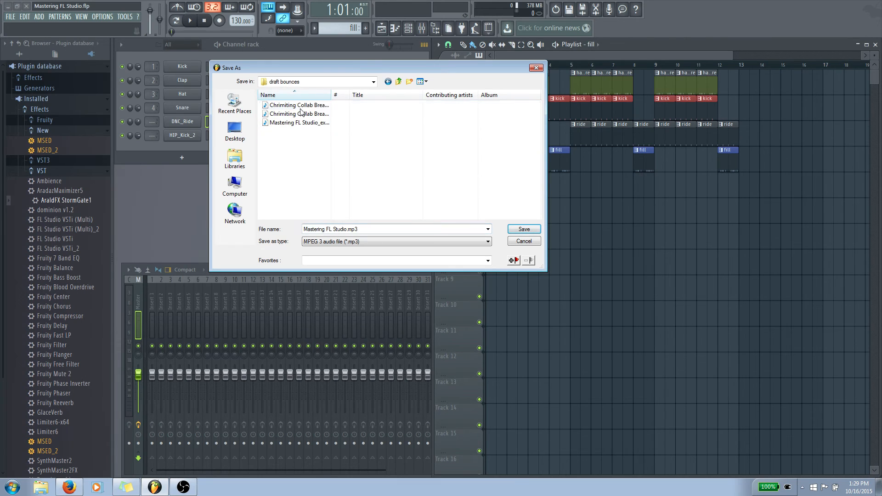
click(299, 123)
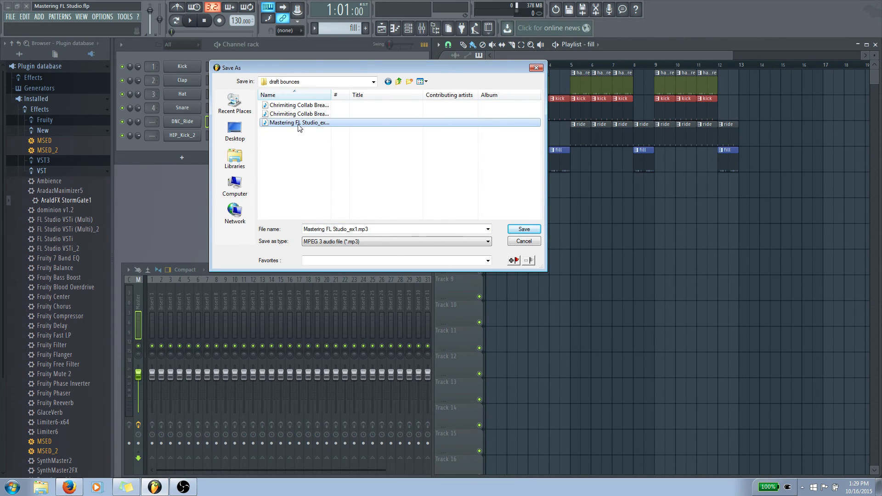
click(522, 228)
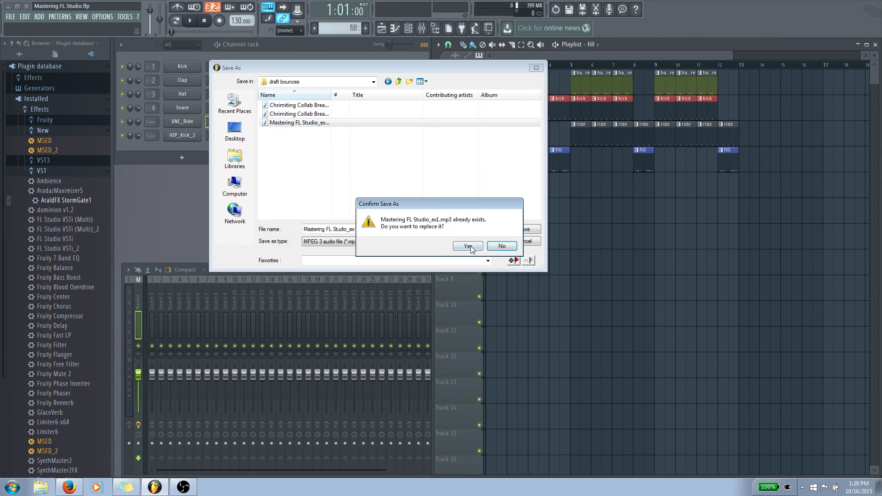
click(466, 246)
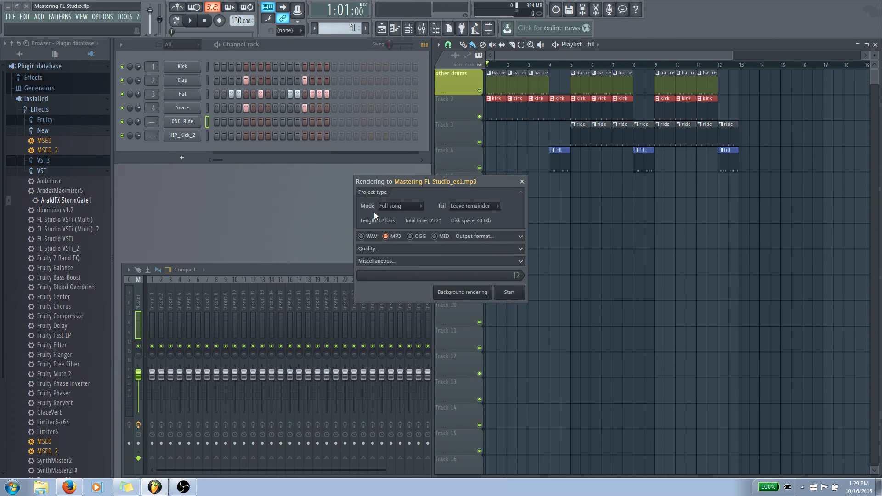
mouse_move(402, 218)
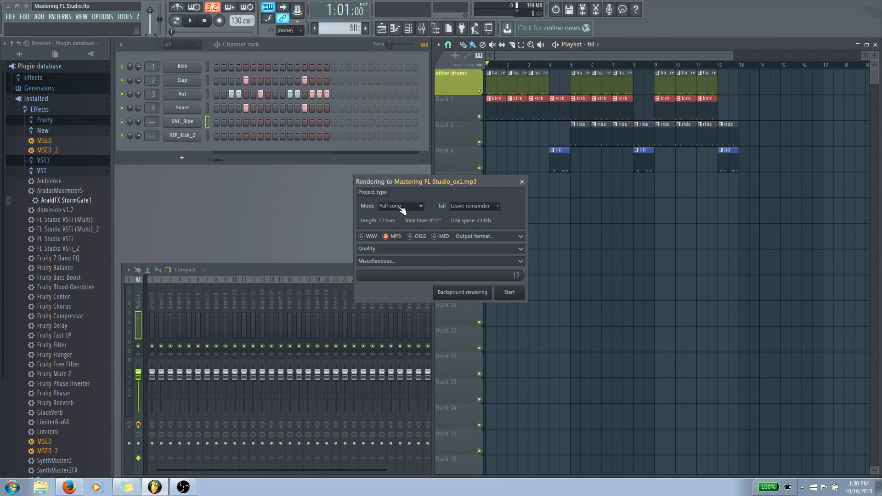
mouse_move(453, 210)
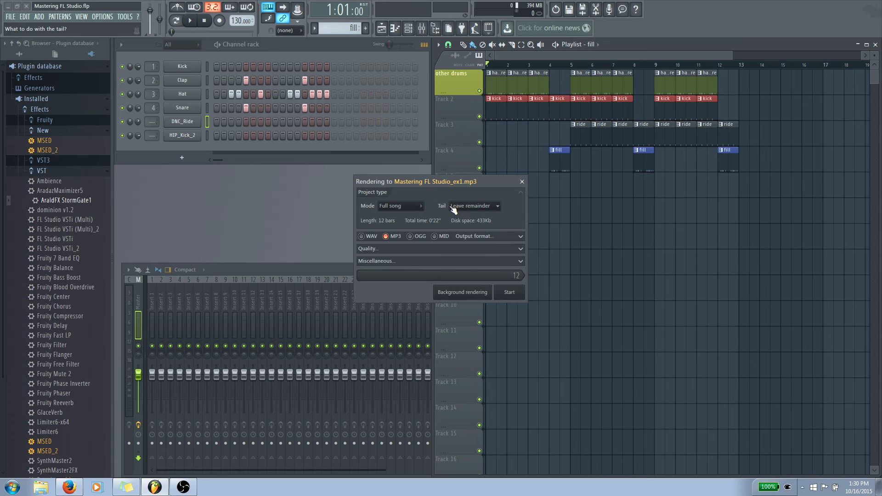
mouse_move(464, 212)
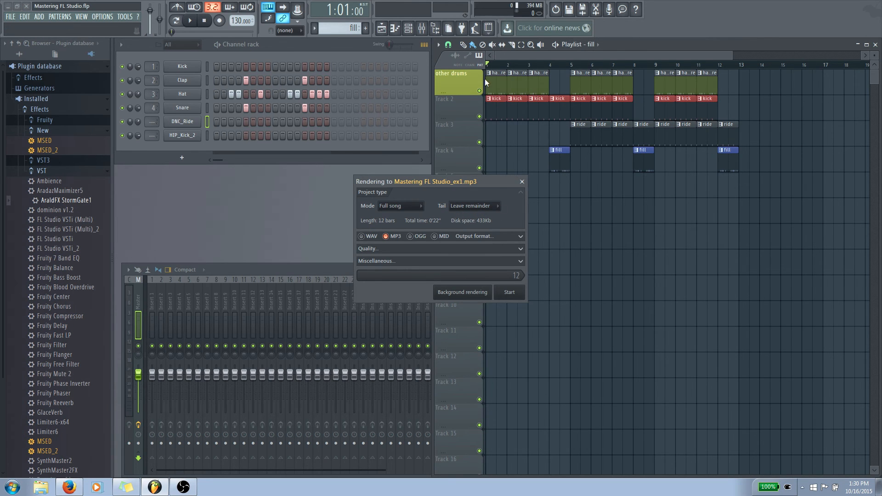
mouse_move(588, 69)
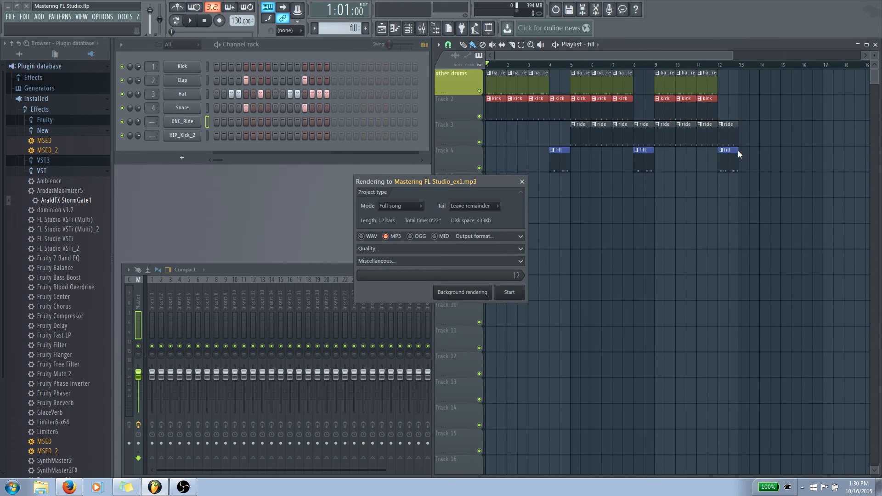
mouse_move(741, 156)
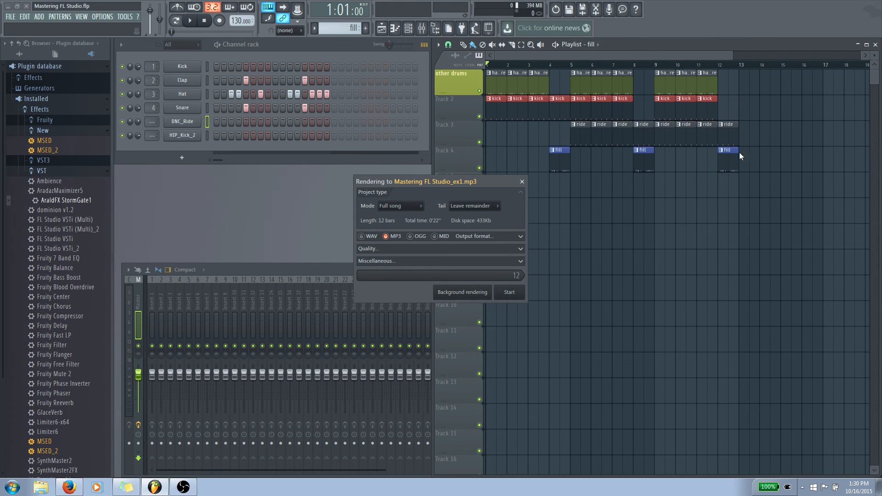
mouse_move(708, 169)
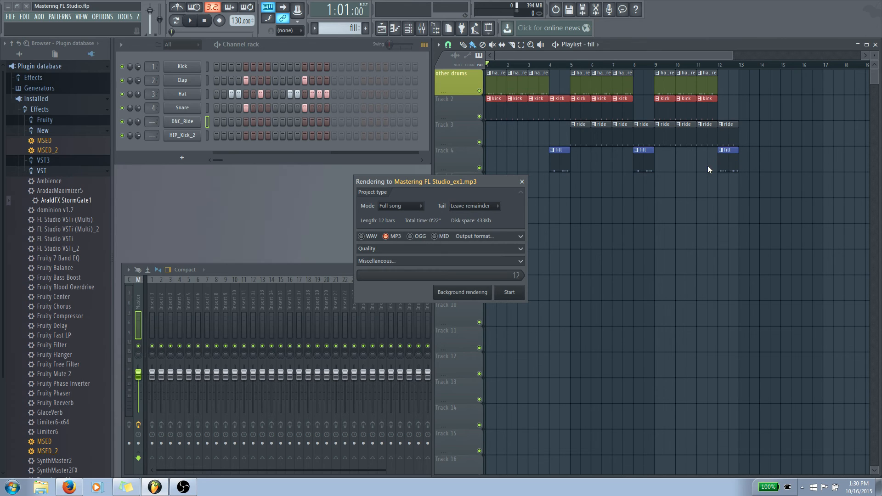
mouse_move(533, 69)
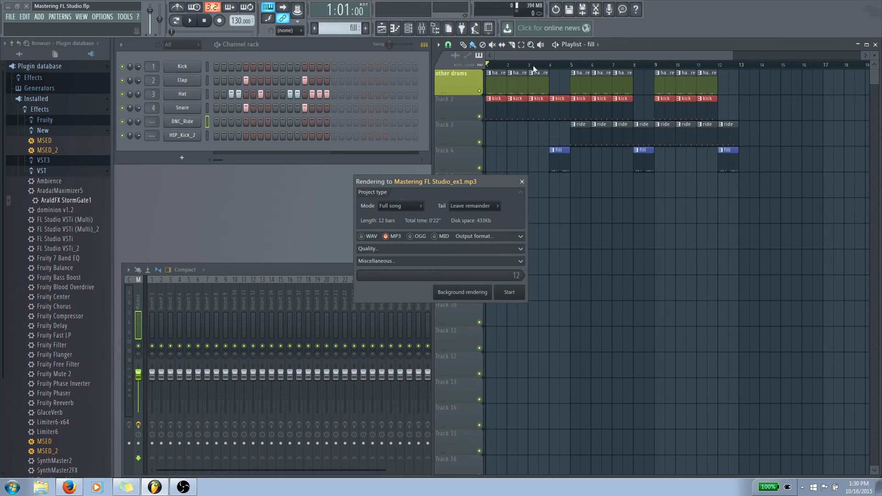
mouse_move(777, 91)
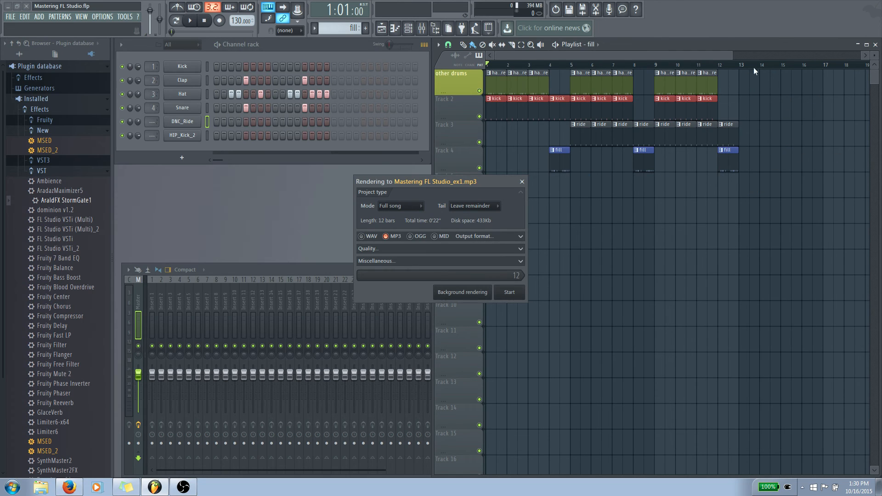
mouse_move(400, 134)
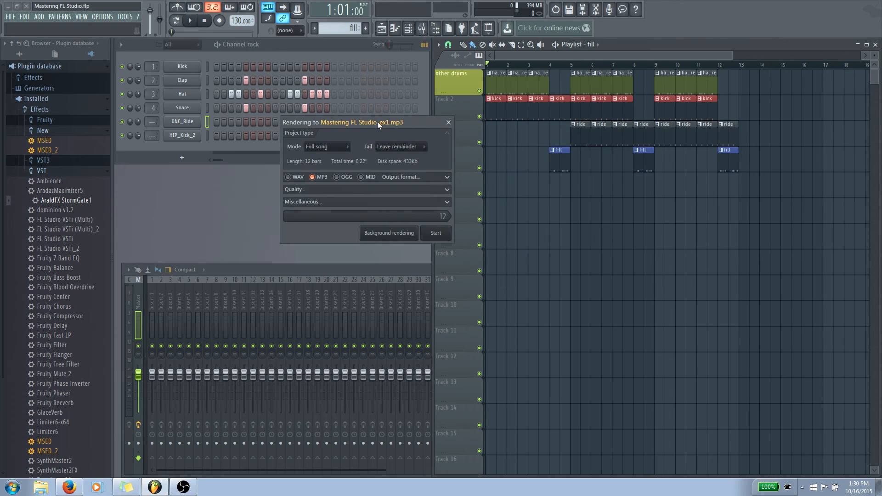
mouse_move(353, 151)
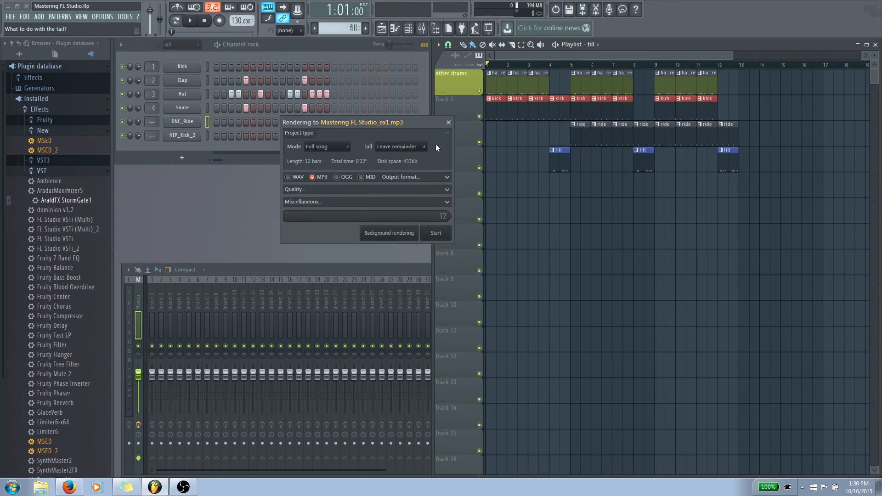
Step: Start the render and let Mastering FL Studio_ex1.mp3 finish writing to draft bounces
click(436, 233)
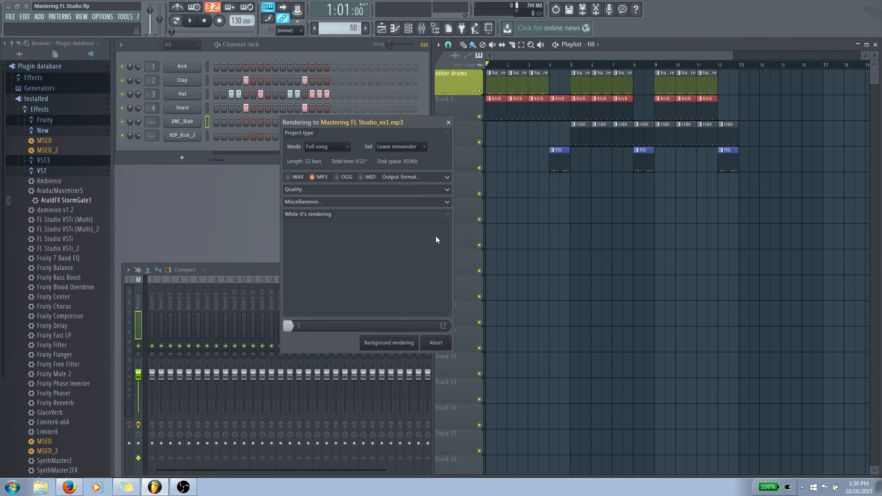
click(434, 342)
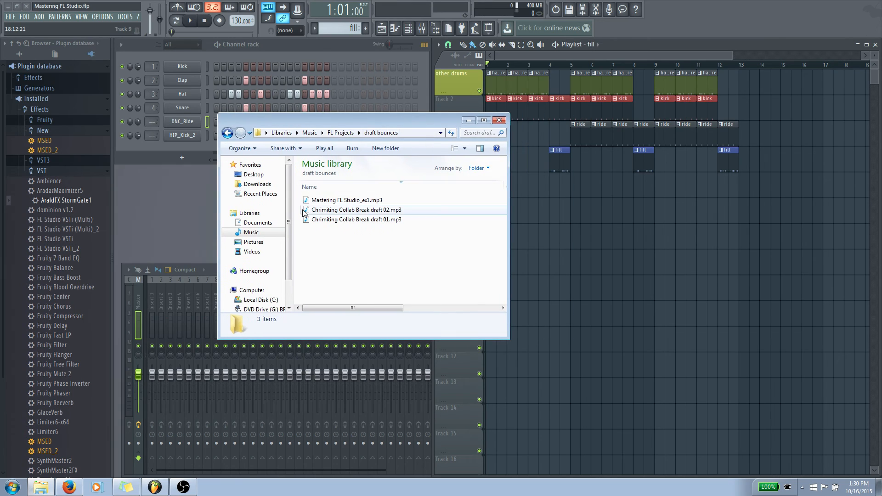
Step: Play Mastering FL Studio_ex1.mp3 from draft bounces in the media player
click(348, 200)
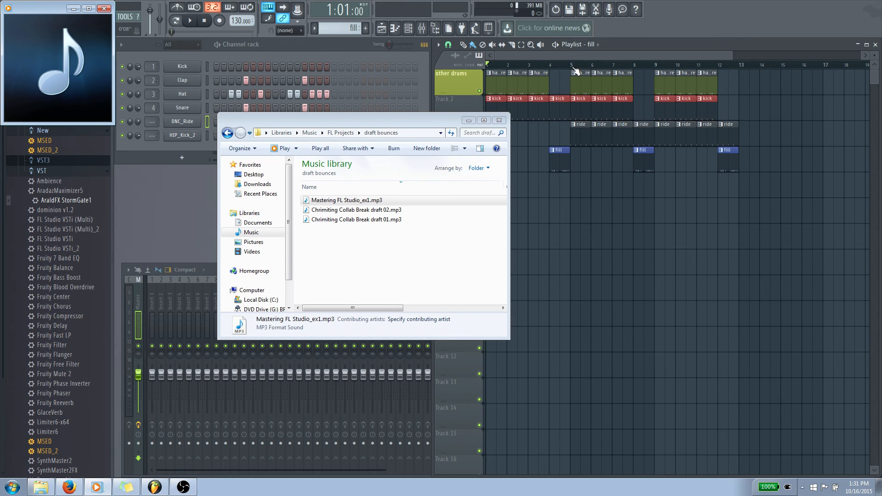
mouse_move(612, 74)
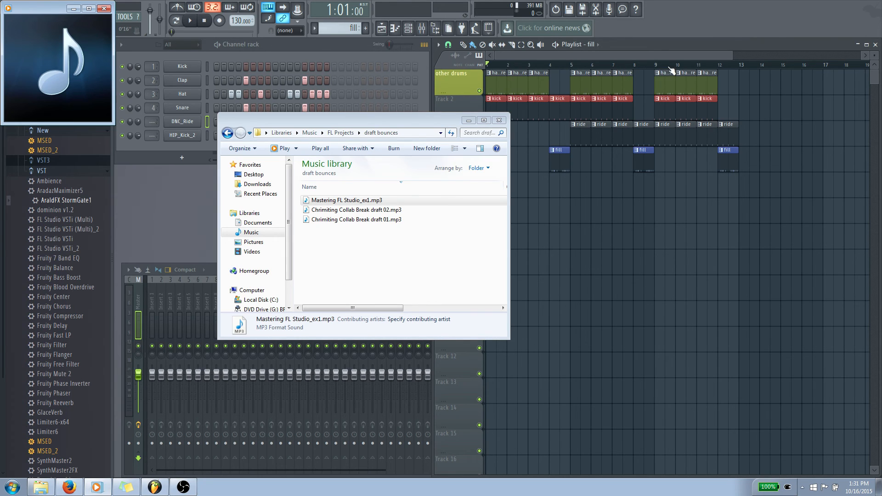
mouse_move(692, 72)
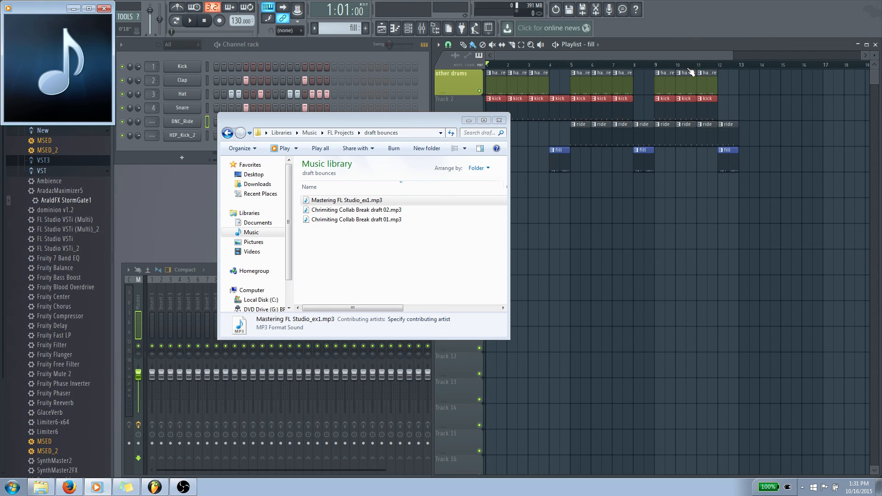
mouse_move(711, 70)
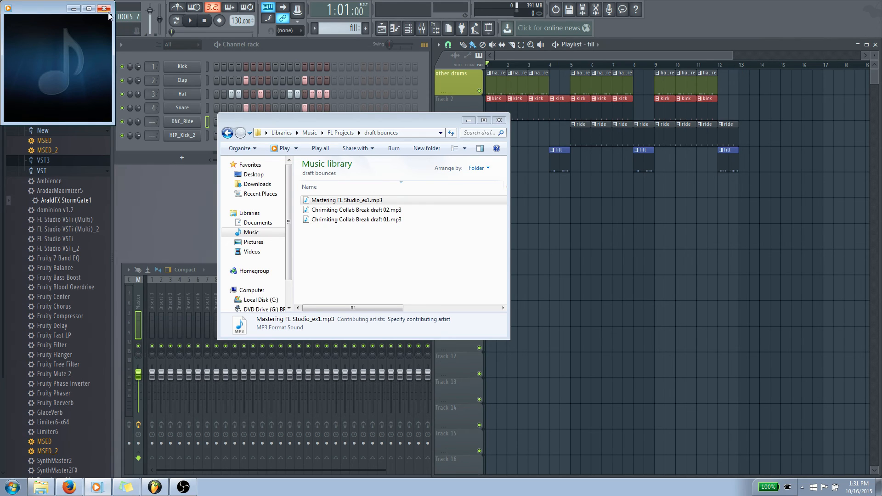
mouse_move(104, 10)
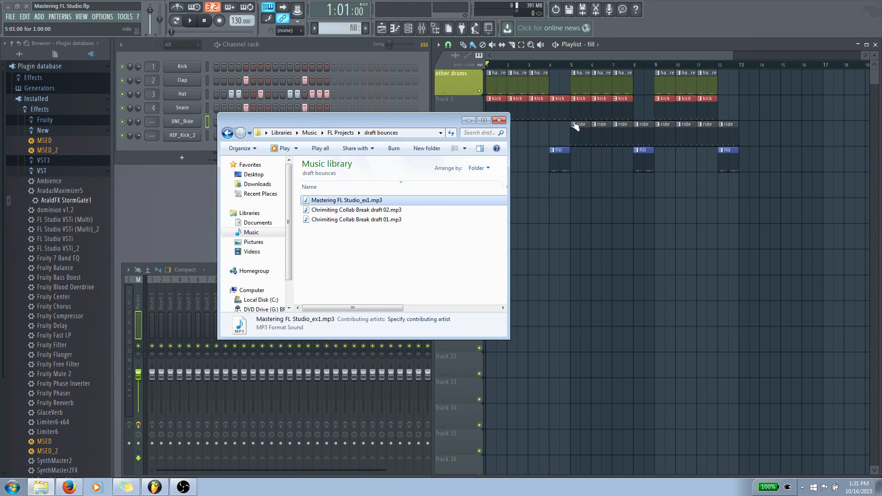
Step: Close the draft bounces Explorer window, leaving the FL Studio project open
click(499, 120)
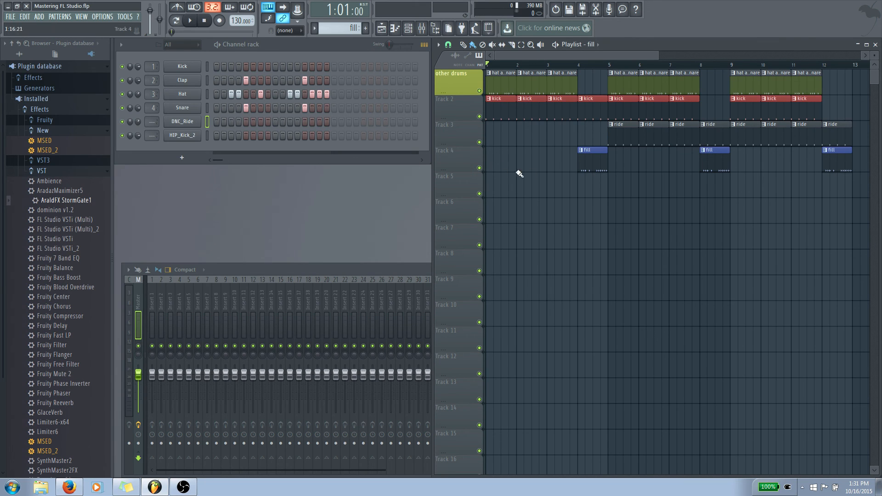
mouse_move(582, 210)
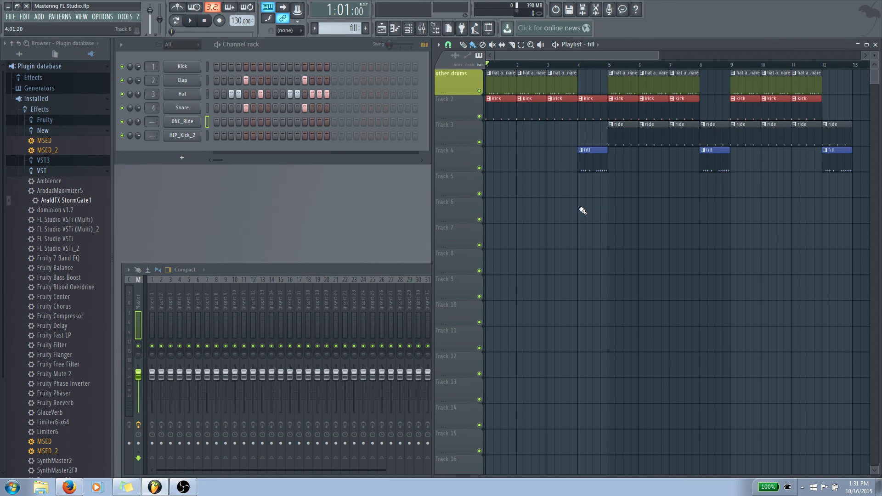
mouse_move(483, 219)
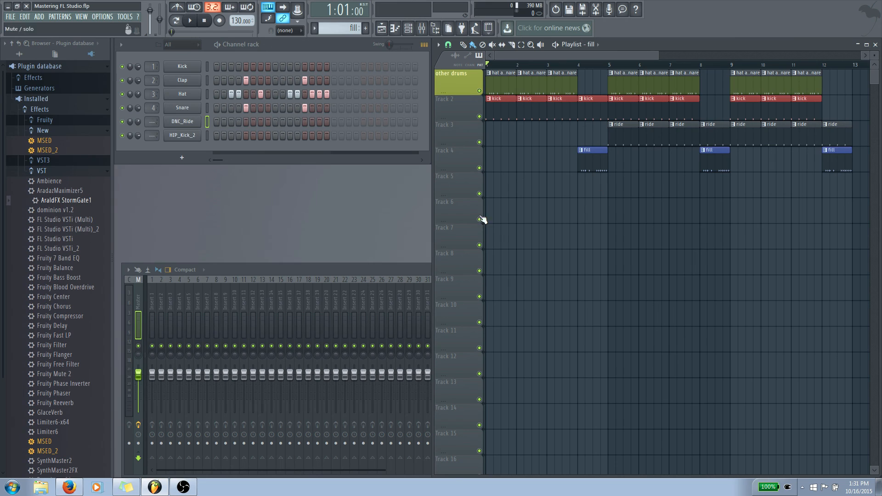
mouse_move(673, 145)
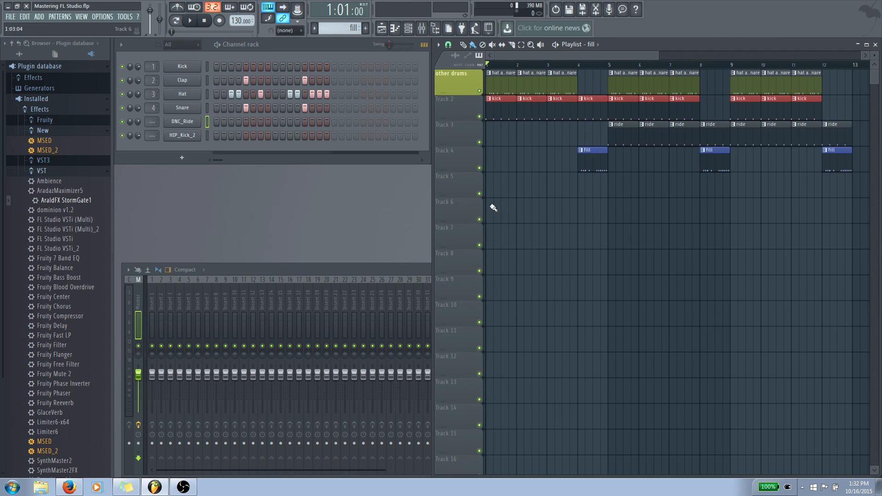
mouse_move(559, 130)
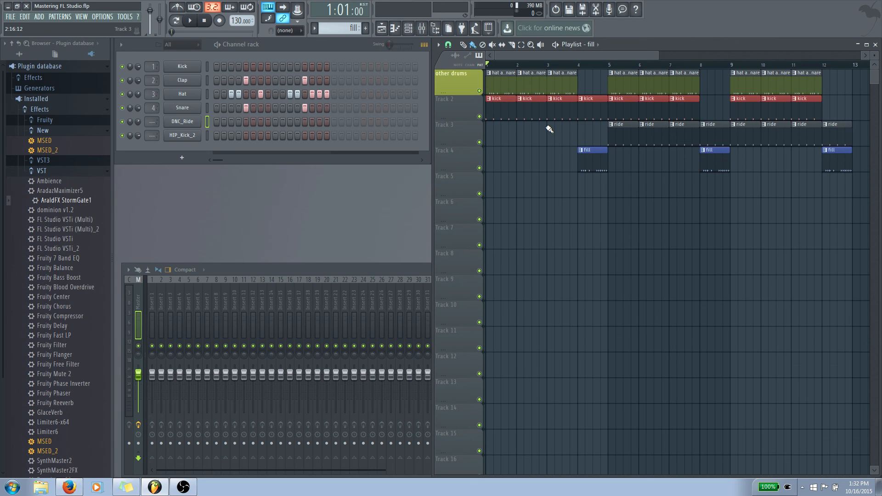
scroll(right, 3)
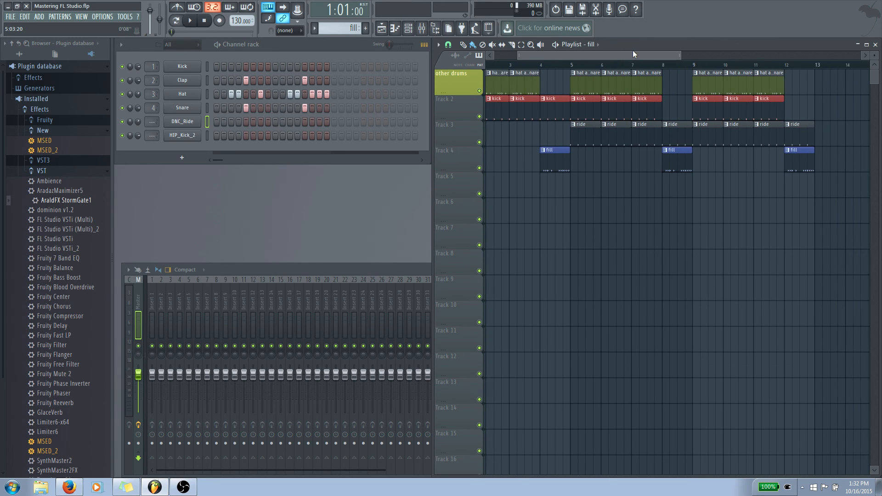
scroll(left, 3)
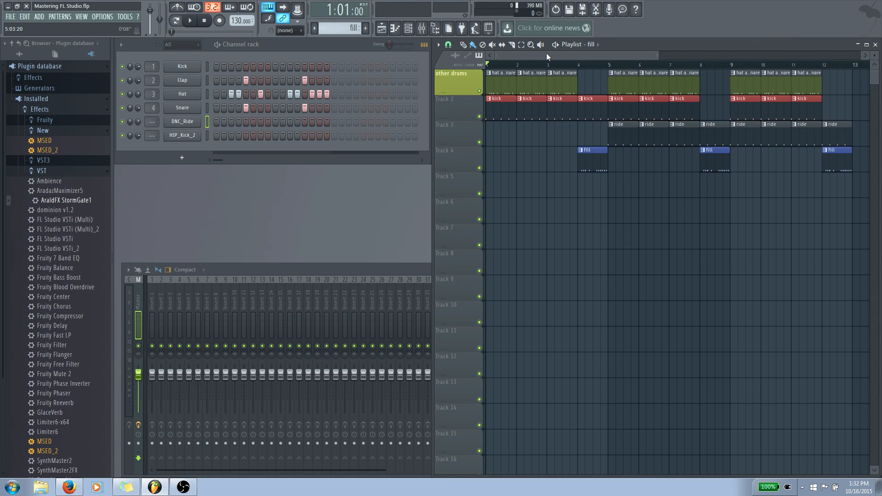
mouse_move(498, 58)
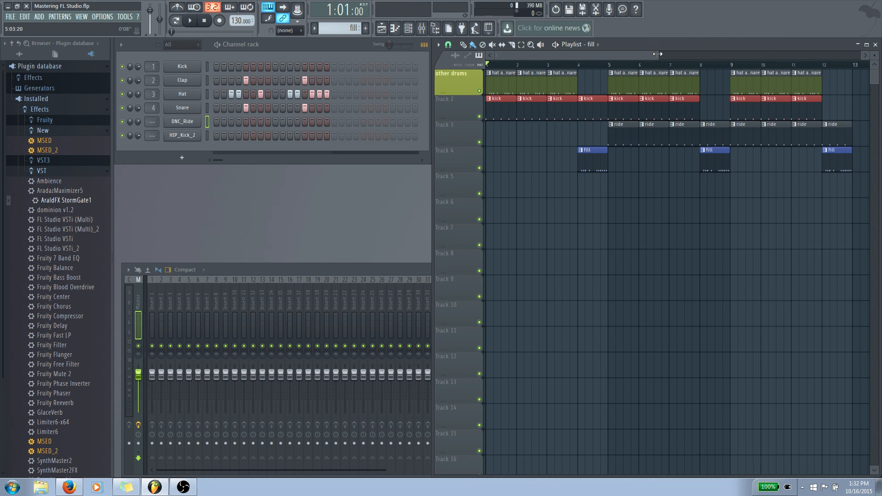
mouse_move(608, 56)
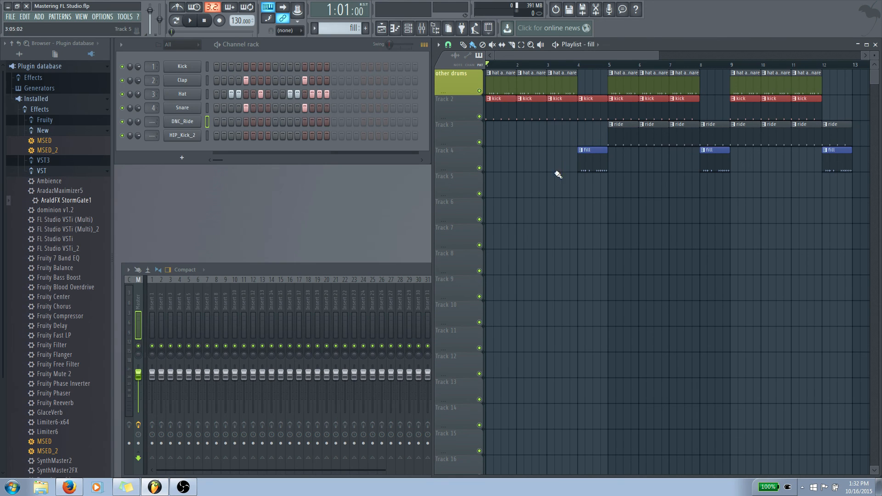
mouse_move(582, 188)
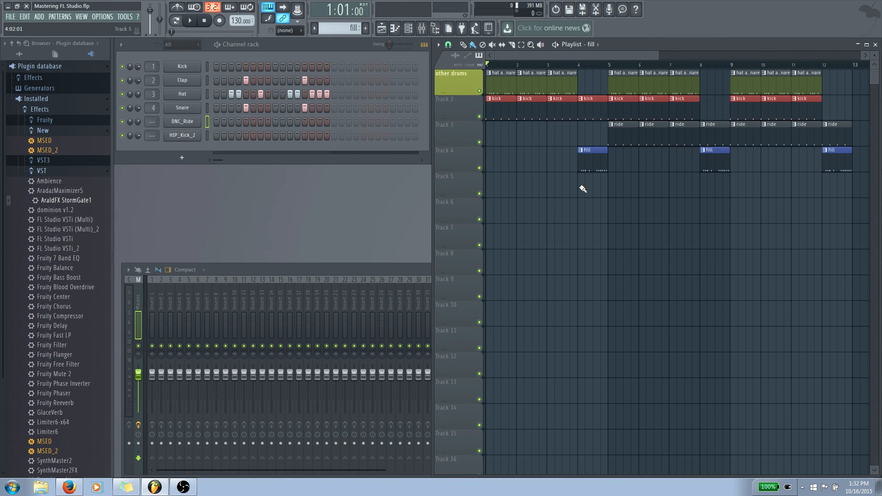